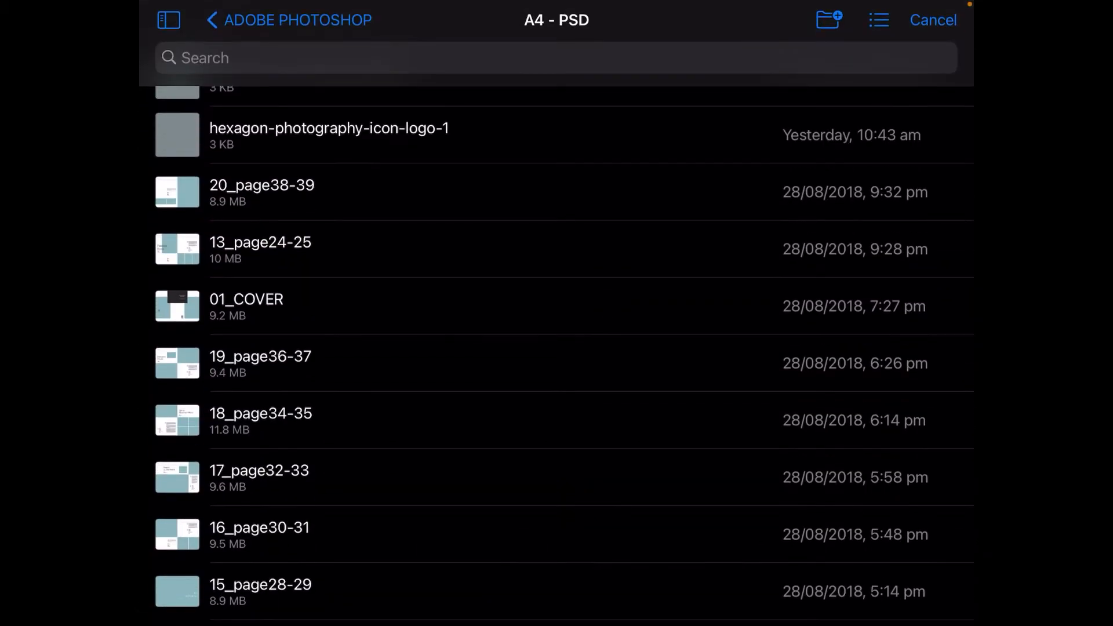
# Inspect the cover's COVER, PHOTO and LOGO, and TEXT layer groups, then return to the gallery.
pyautogui.scroll(-3)
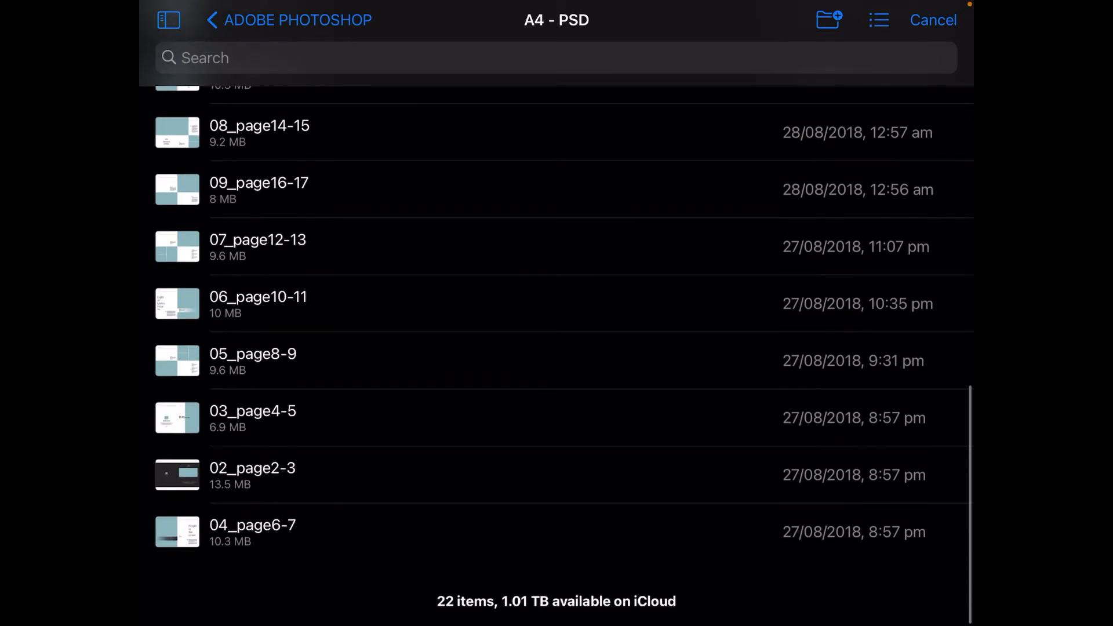
pyautogui.scroll(-3)
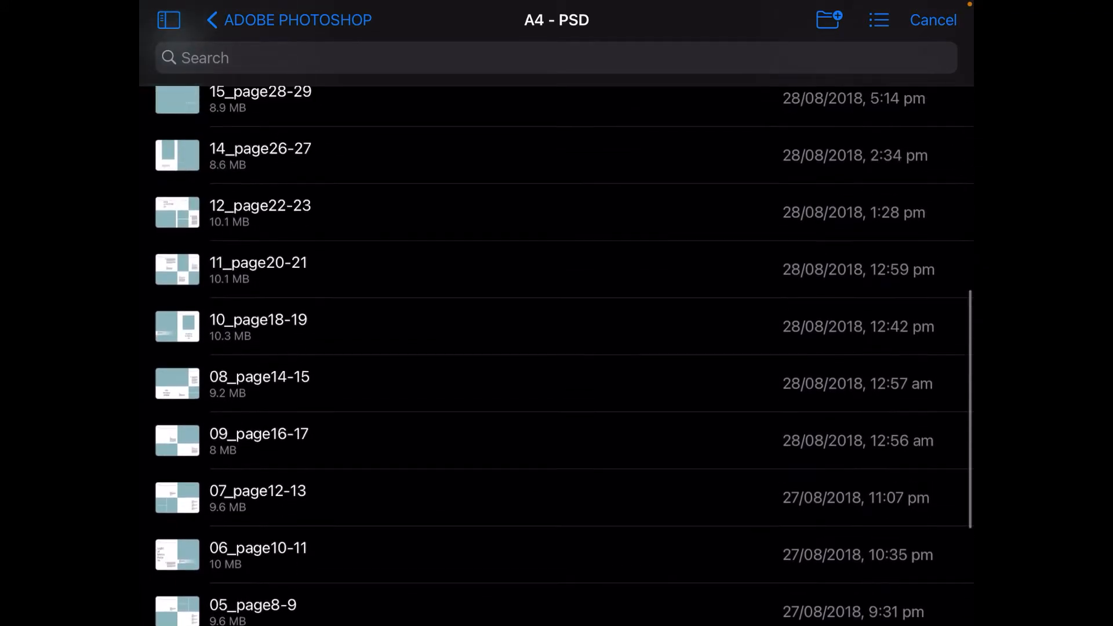
pyautogui.scroll(3)
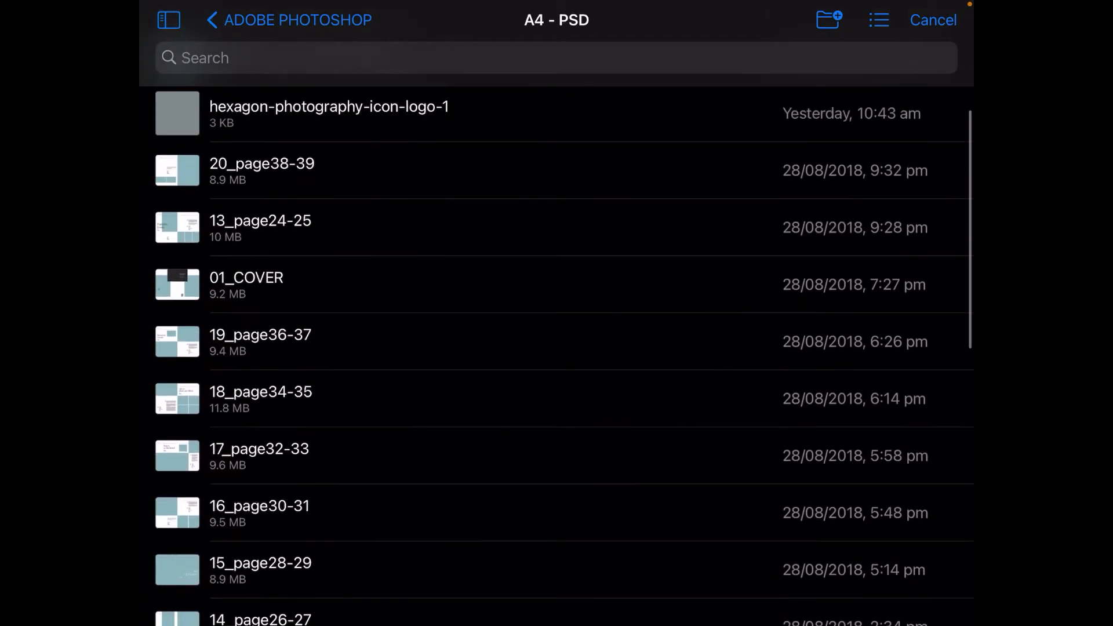
pyautogui.scroll(-3)
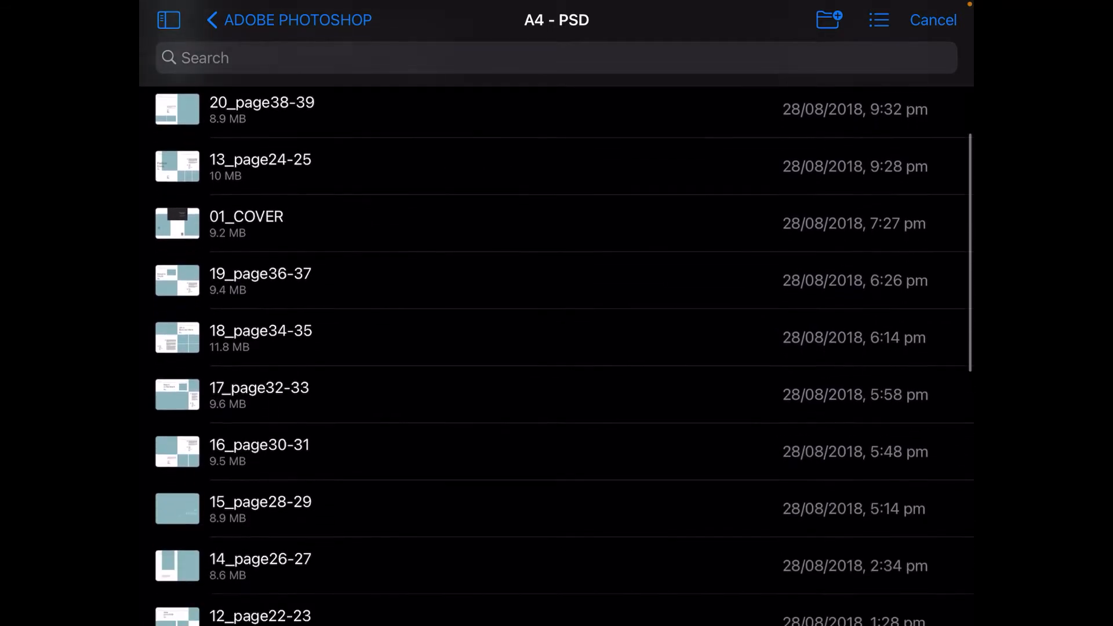
pyautogui.scroll(-3)
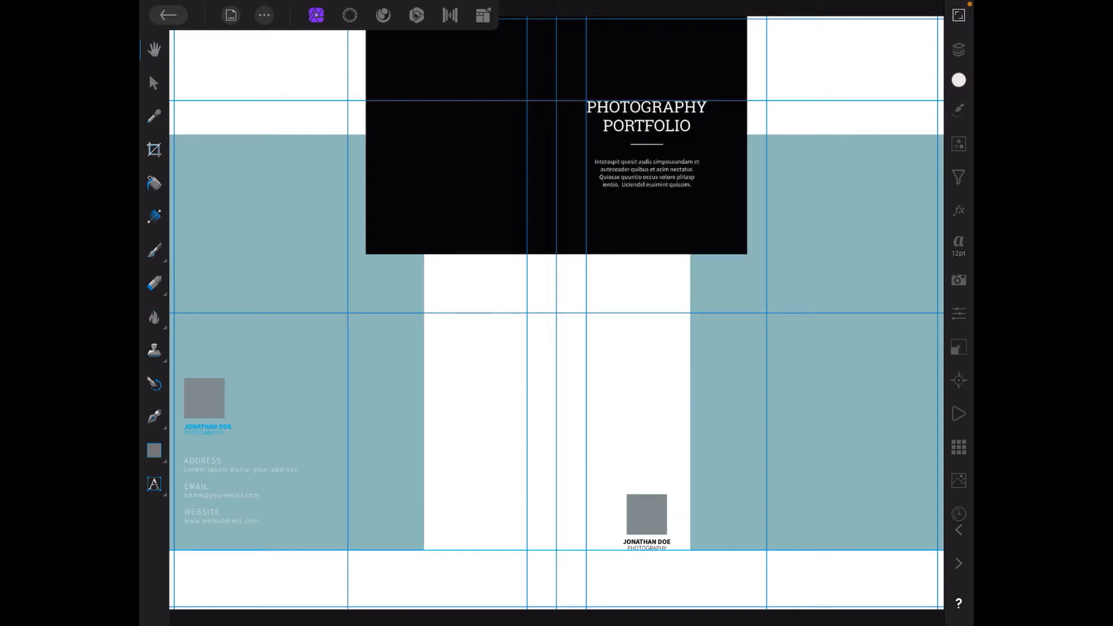
pyautogui.click(957, 50)
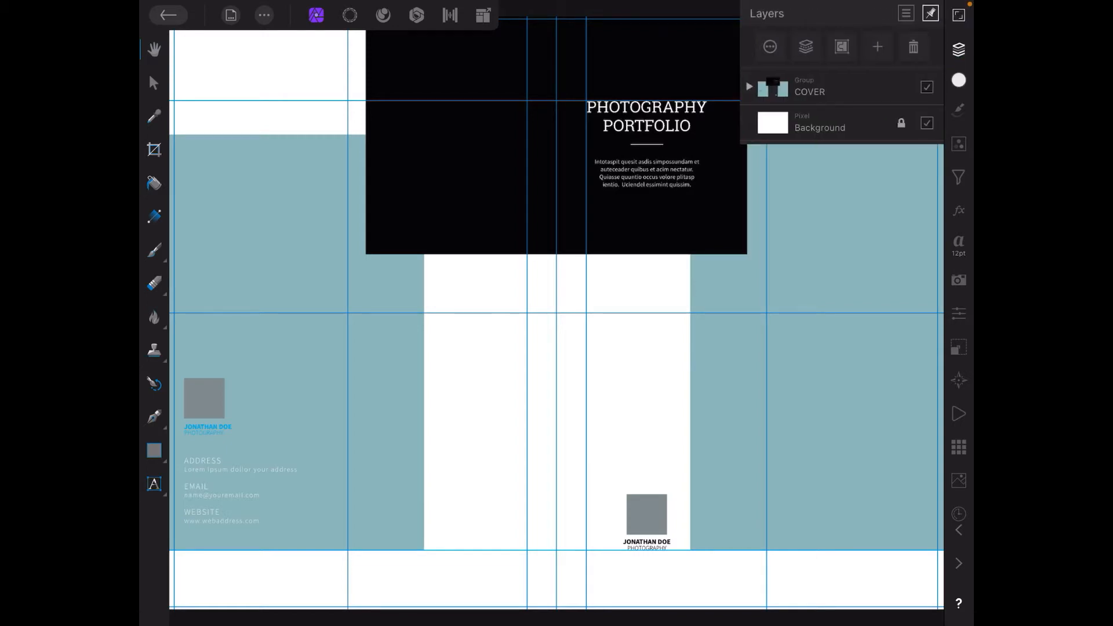
pyautogui.click(749, 87)
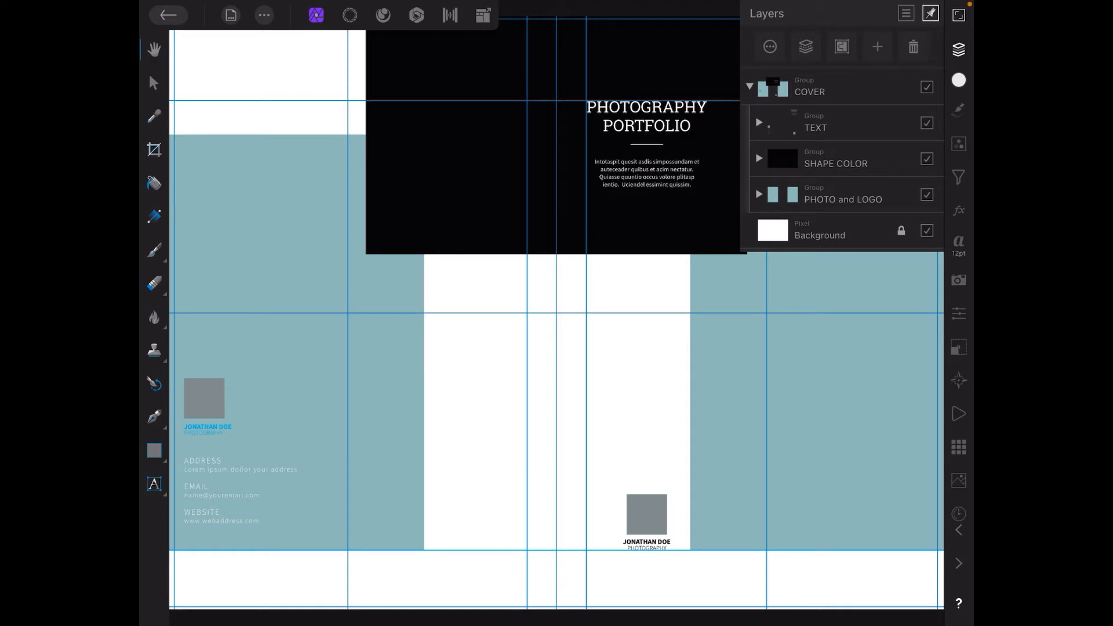
pyautogui.click(758, 196)
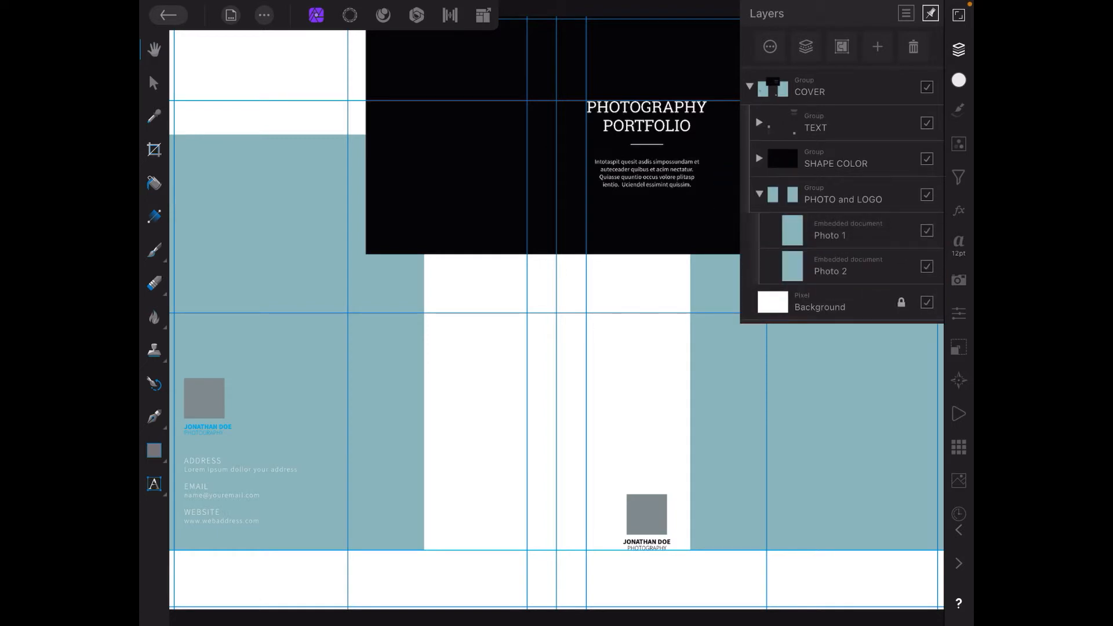
pyautogui.click(758, 121)
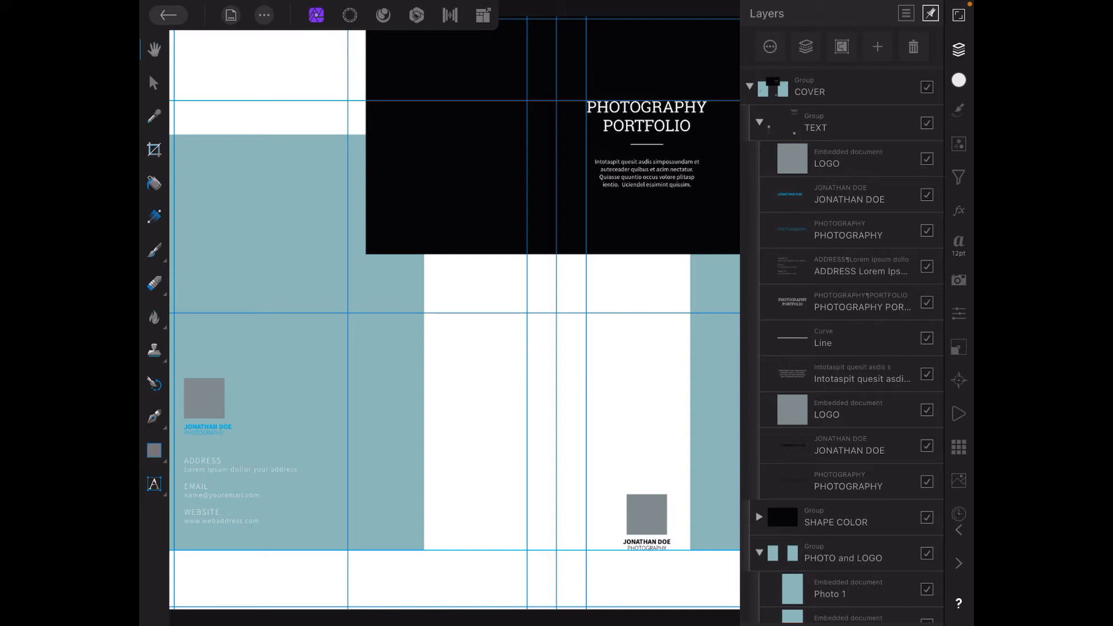
pyautogui.click(168, 15)
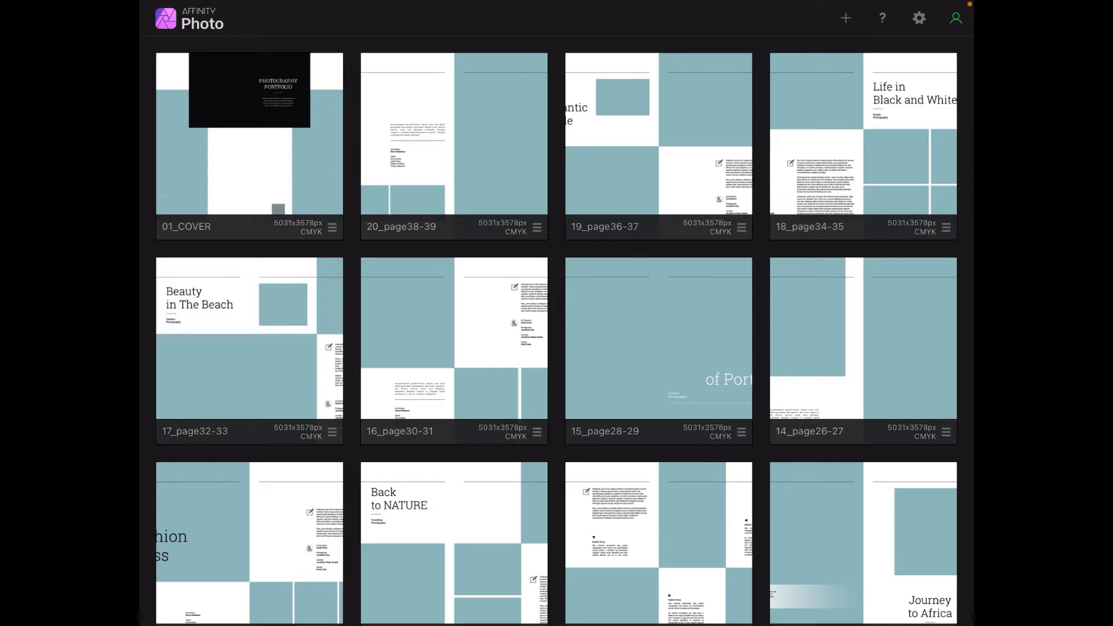
pyautogui.click(918, 18)
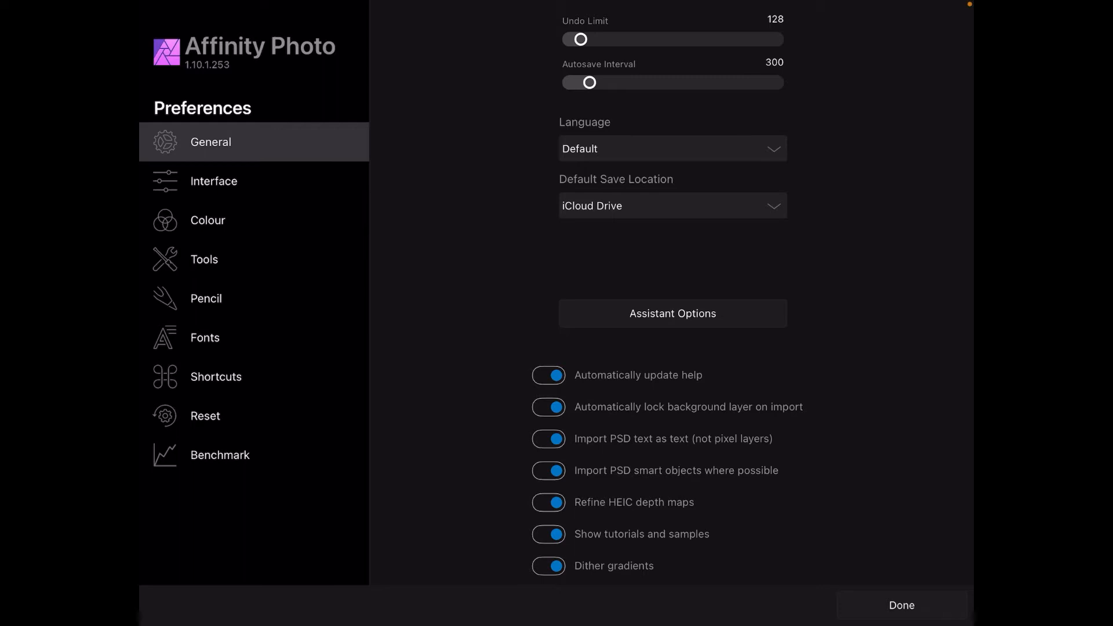
pyautogui.click(902, 604)
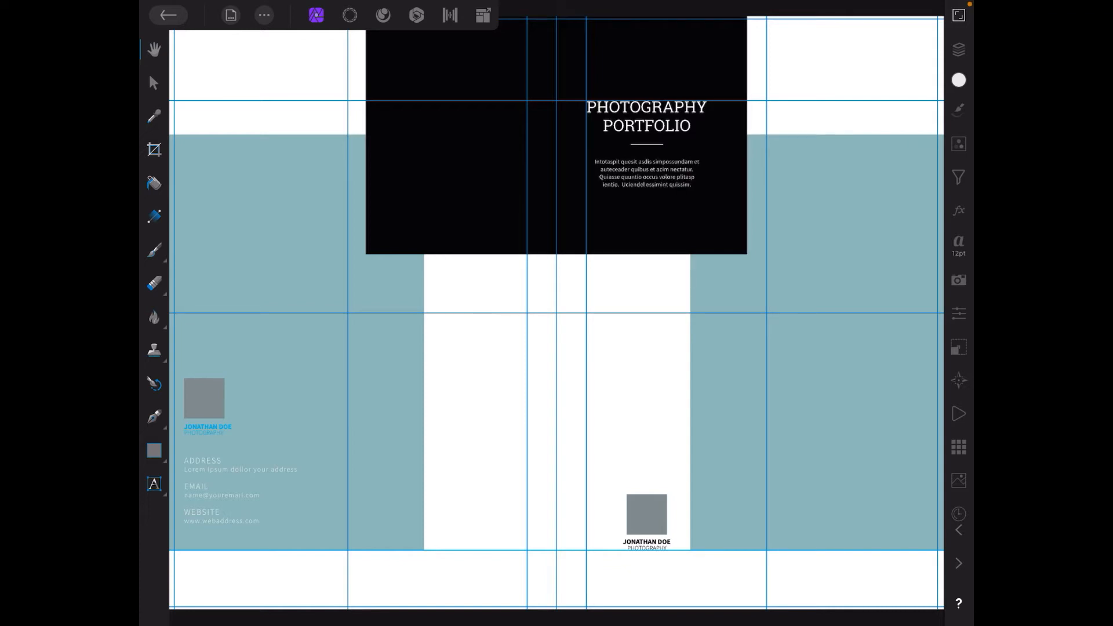
# Show the 01_COVER layers and expand the COVER and PHOTO and LOGO groups.
pyautogui.click(957, 49)
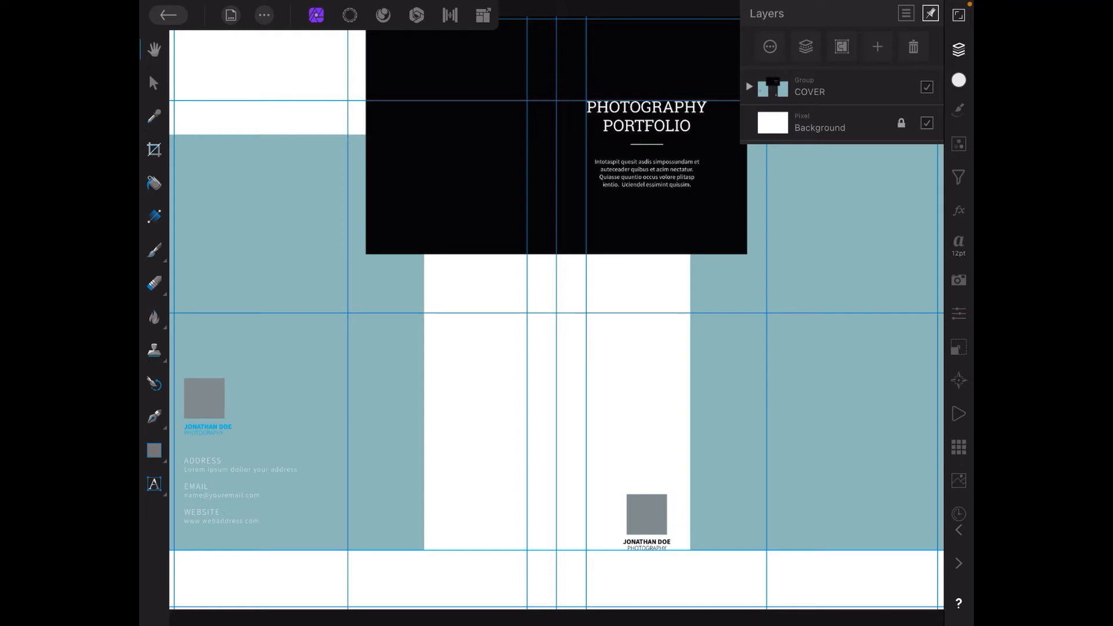
pyautogui.click(747, 86)
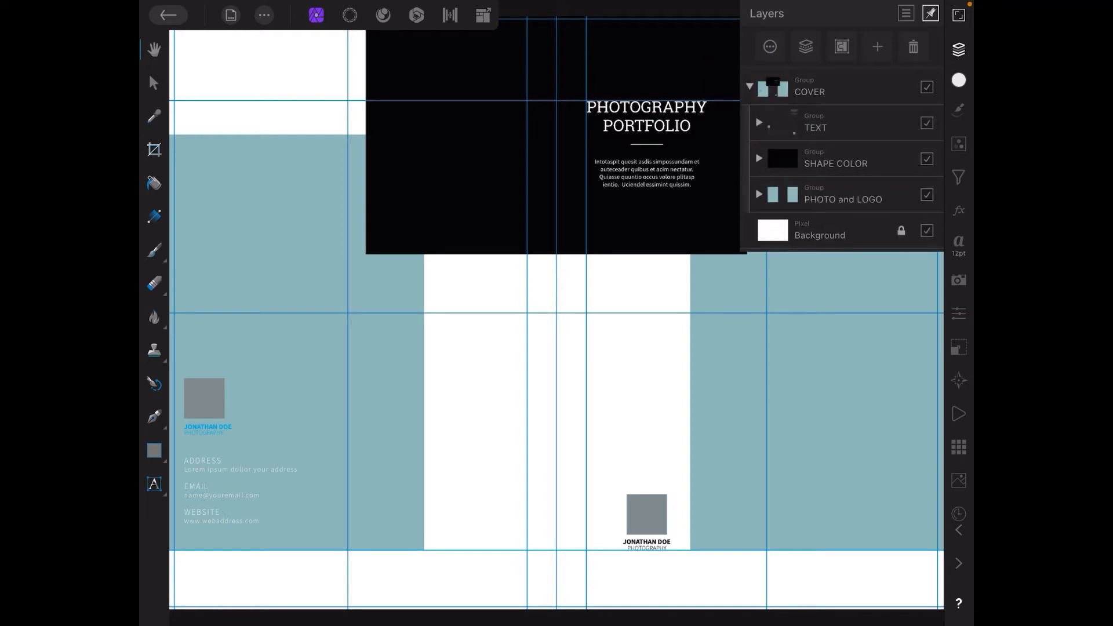
pyautogui.click(758, 194)
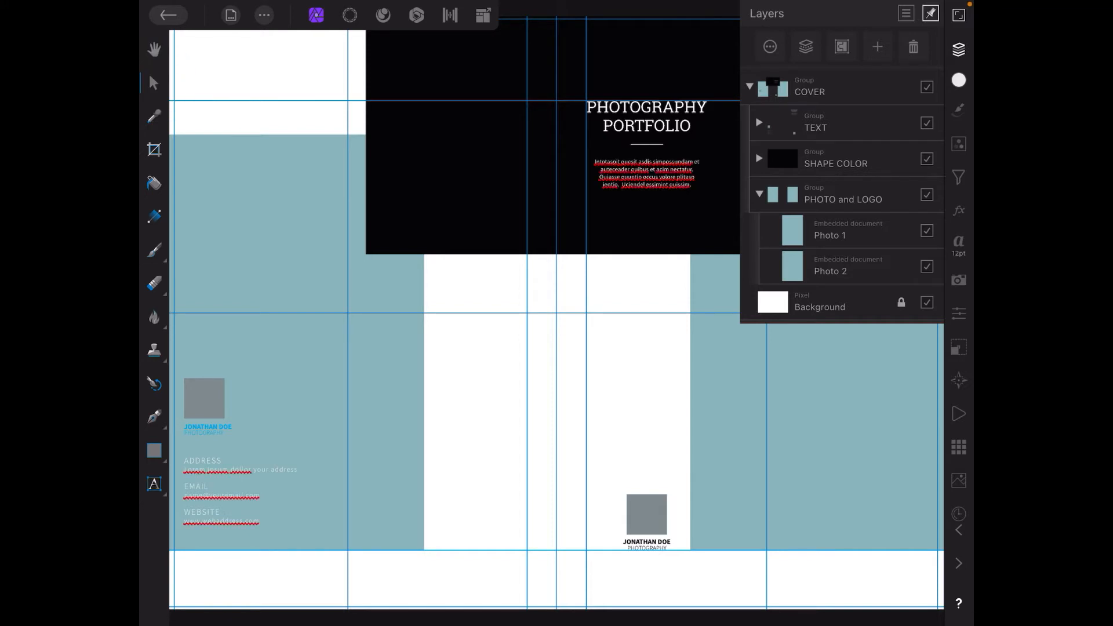
# Select the COVER group, expand SHAPE COLOR and TEXT, and pick the first LOGO layer.
pyautogui.click(809, 86)
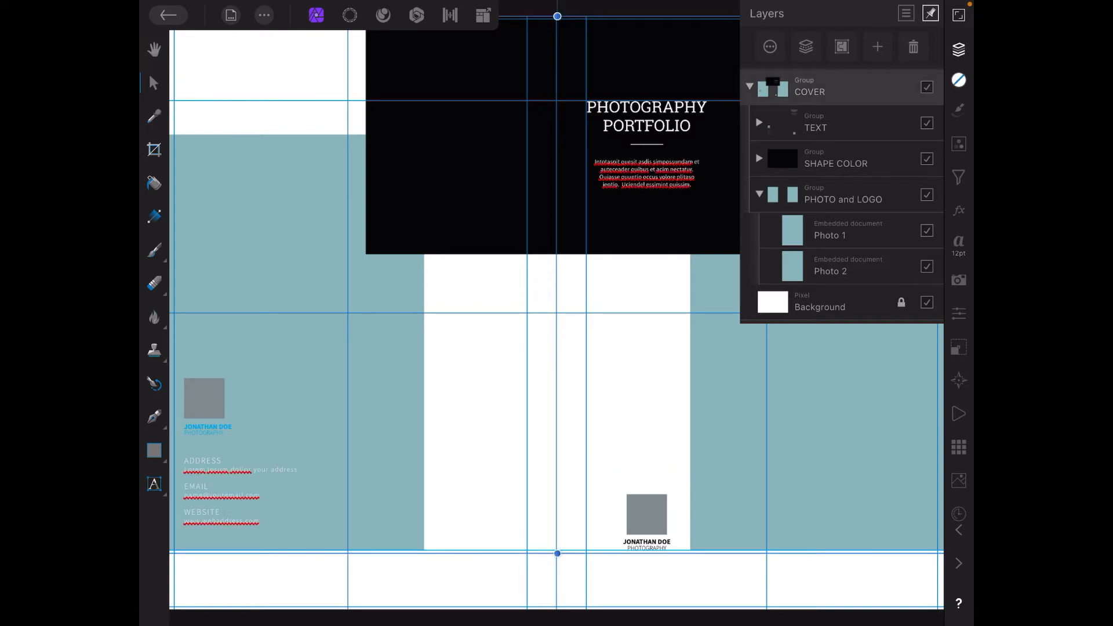
pyautogui.click(829, 271)
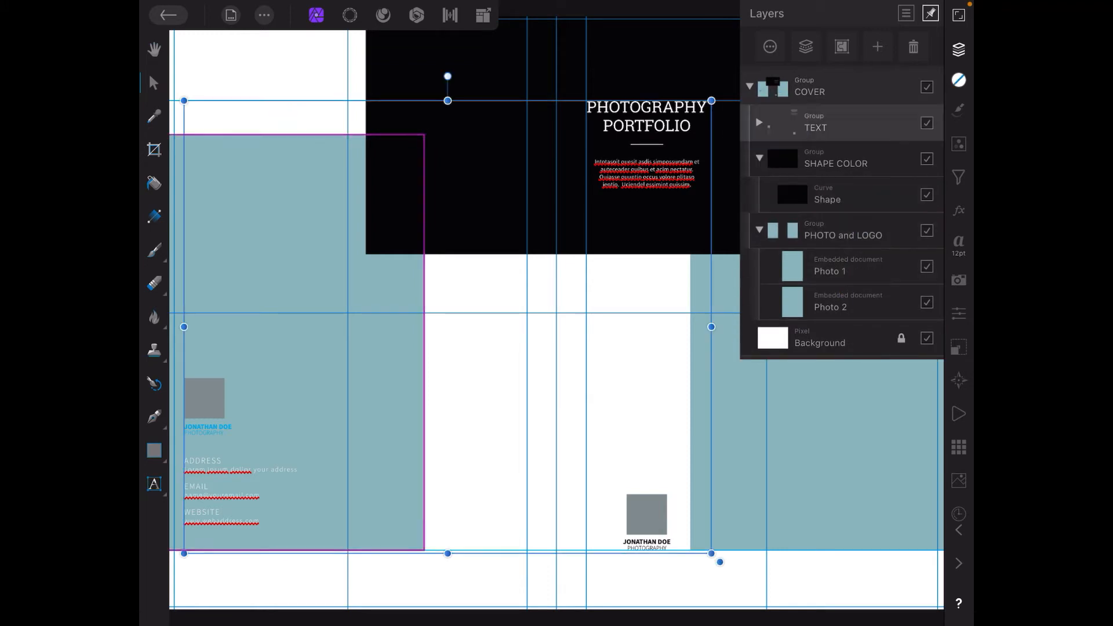
pyautogui.click(758, 123)
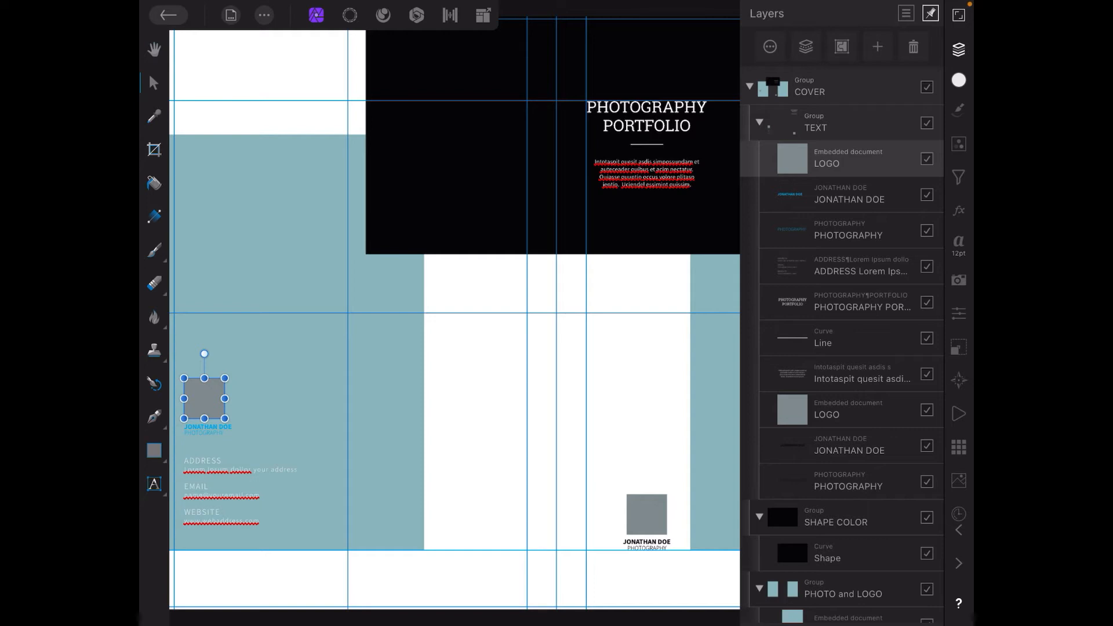
pyautogui.click(758, 121)
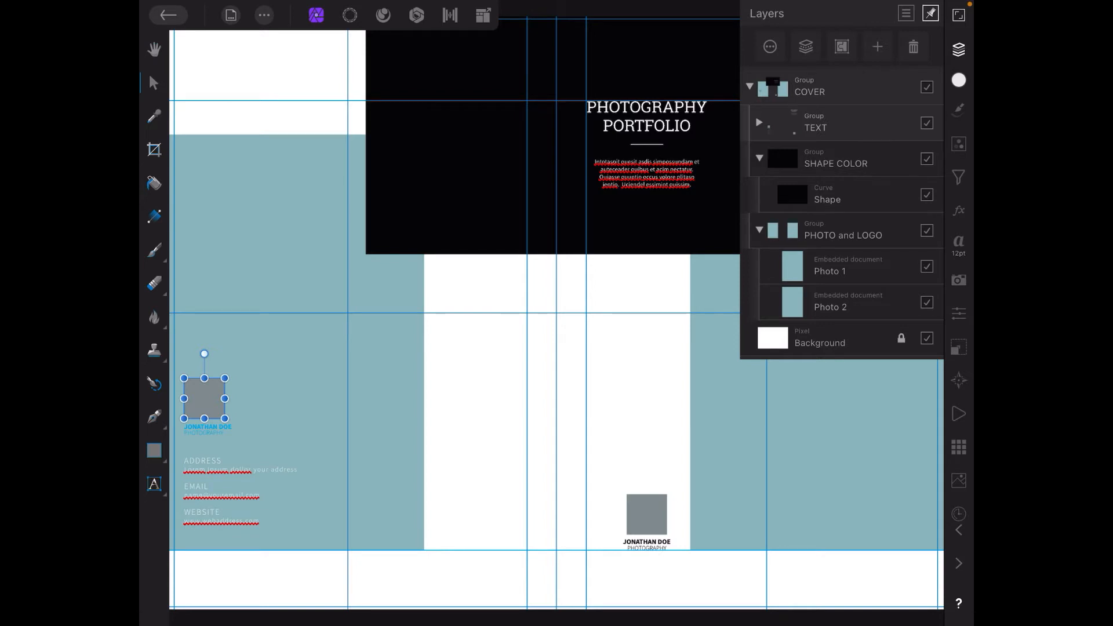
pyautogui.click(758, 123)
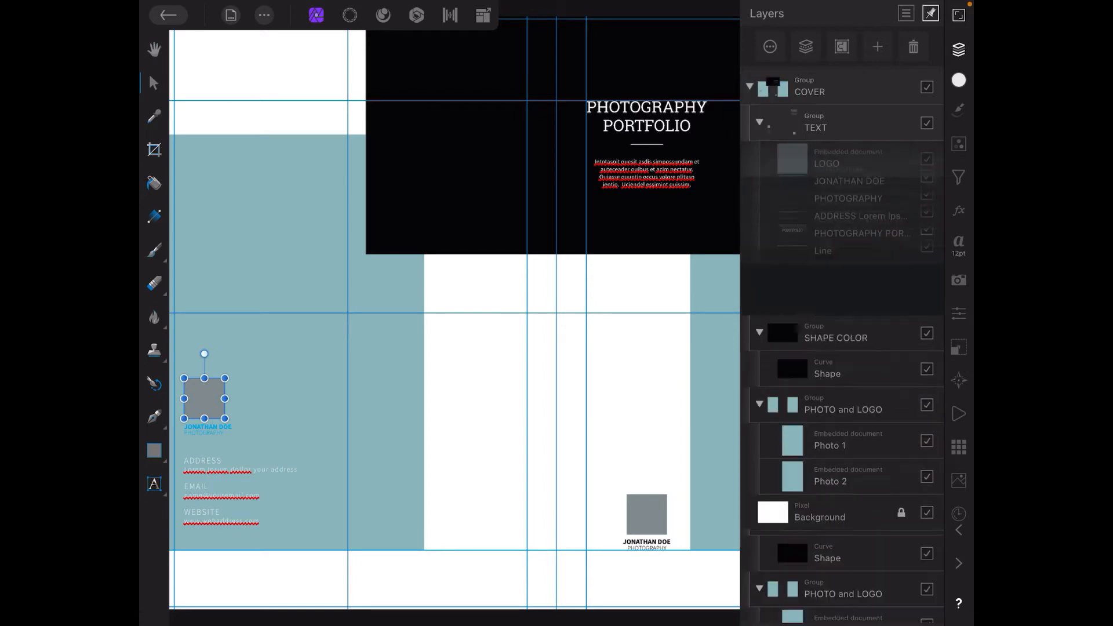
pyautogui.click(759, 122)
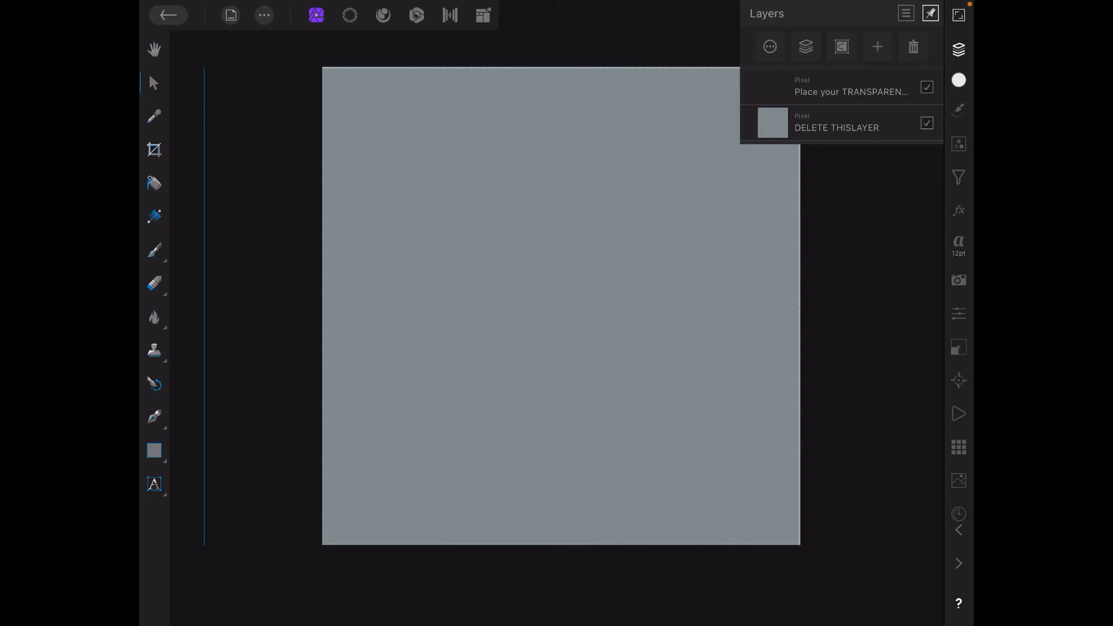
# Import the blue octagon logo image into the embedded LOGO document.
pyautogui.click(263, 14)
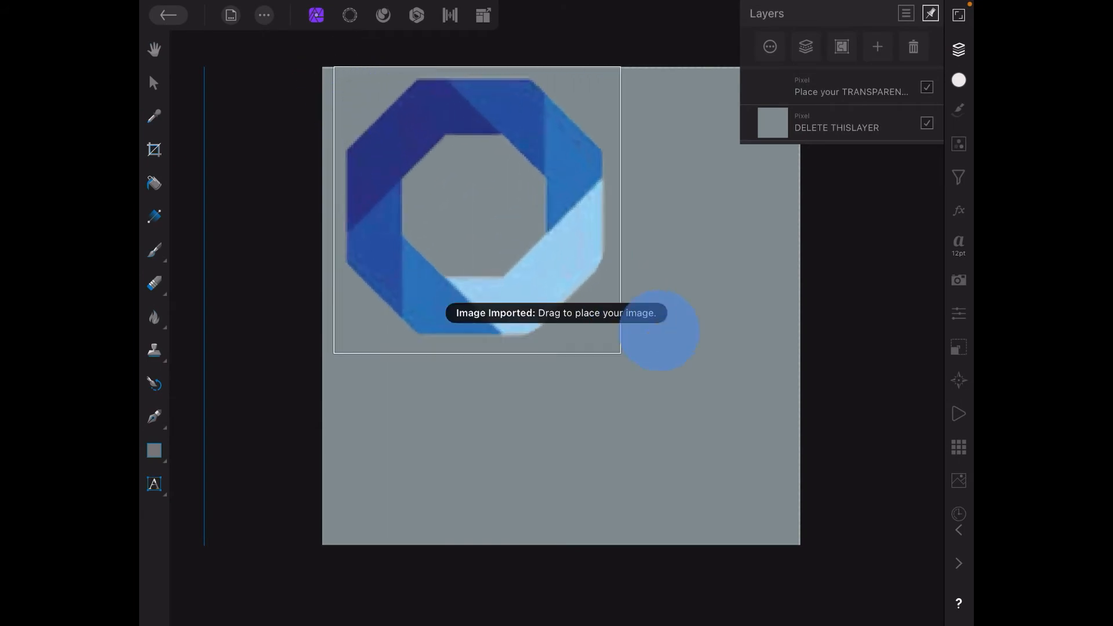
# Place the blue logo across the canvas, hide the grey placeholder, and finish editing.
pyautogui.moveTo(657, 329); pyautogui.dragTo(567, 300)
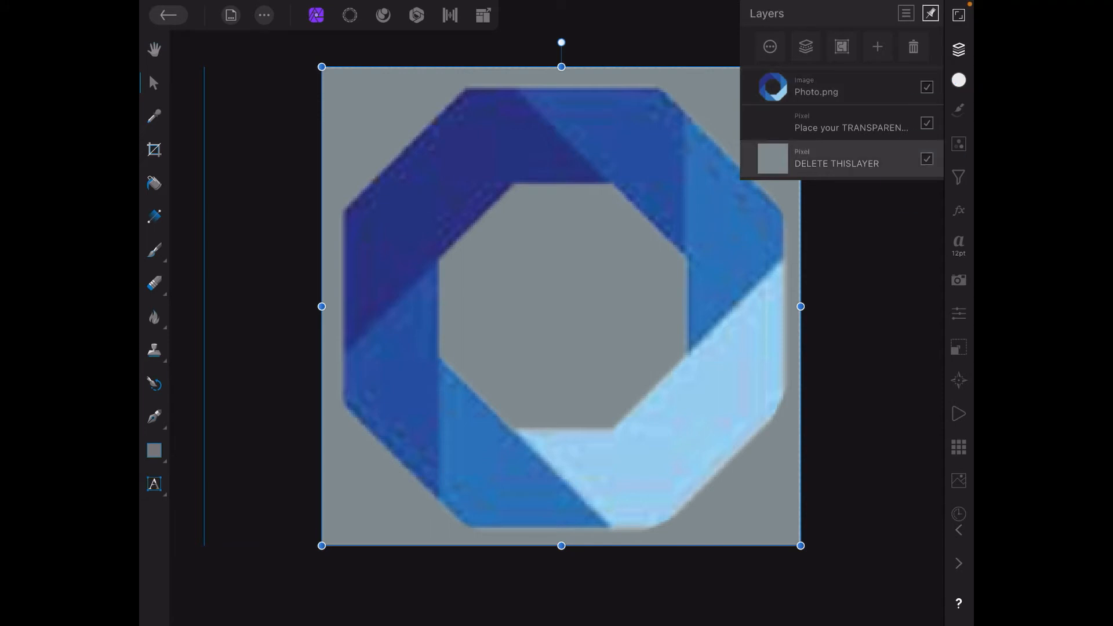
pyautogui.click(926, 159)
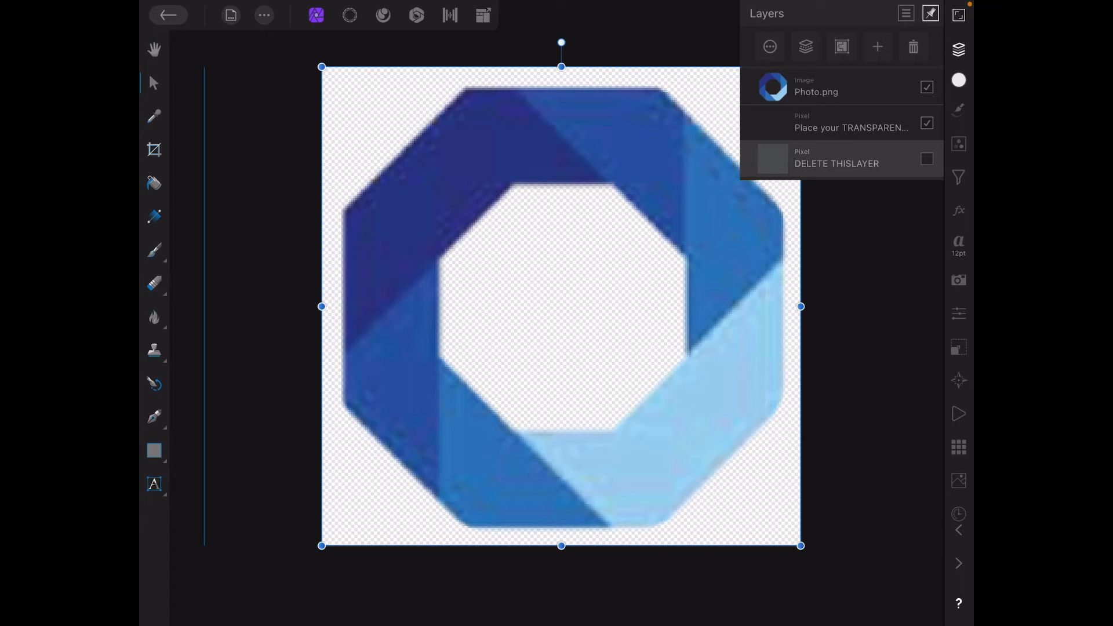
pyautogui.click(926, 122)
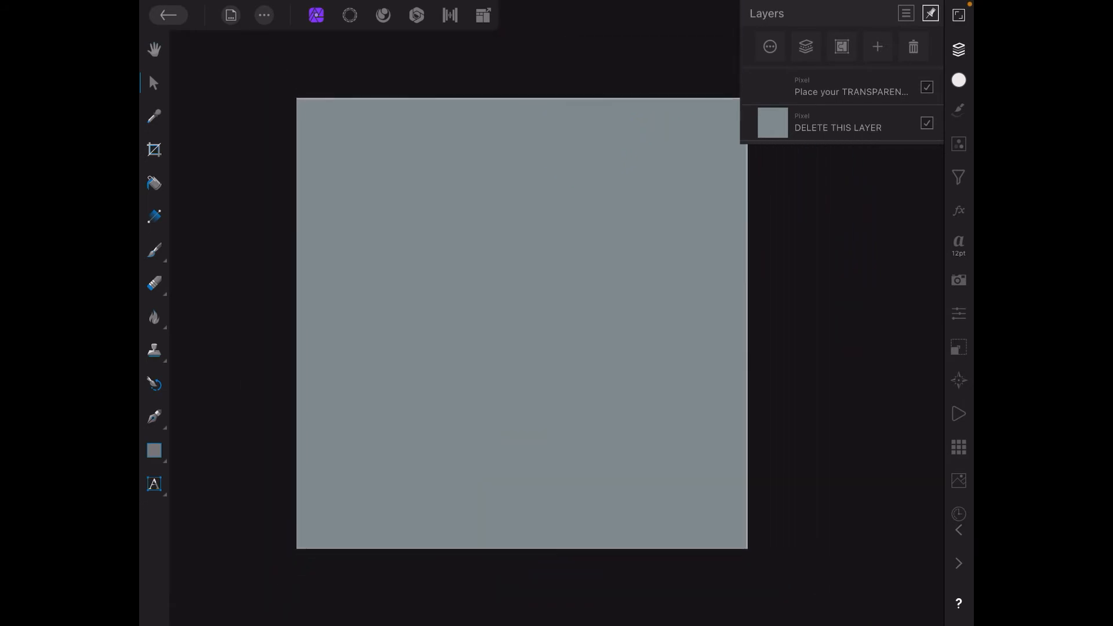
# Place the 'Bad Design' logo from the Photos library into the embedded document.
pyautogui.click(263, 15)
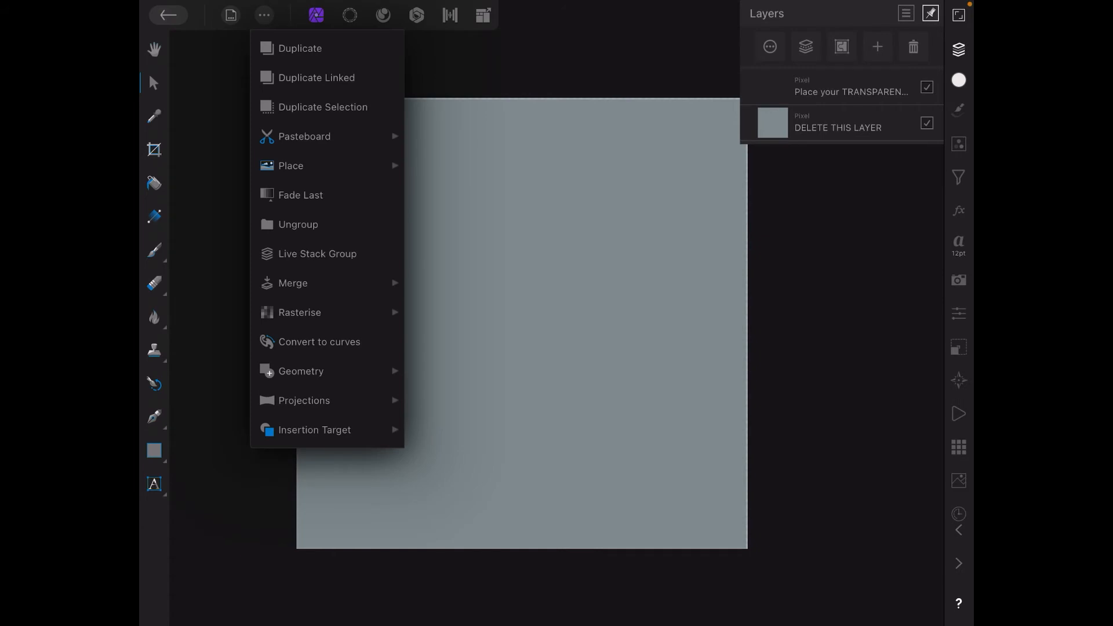
pyautogui.click(291, 165)
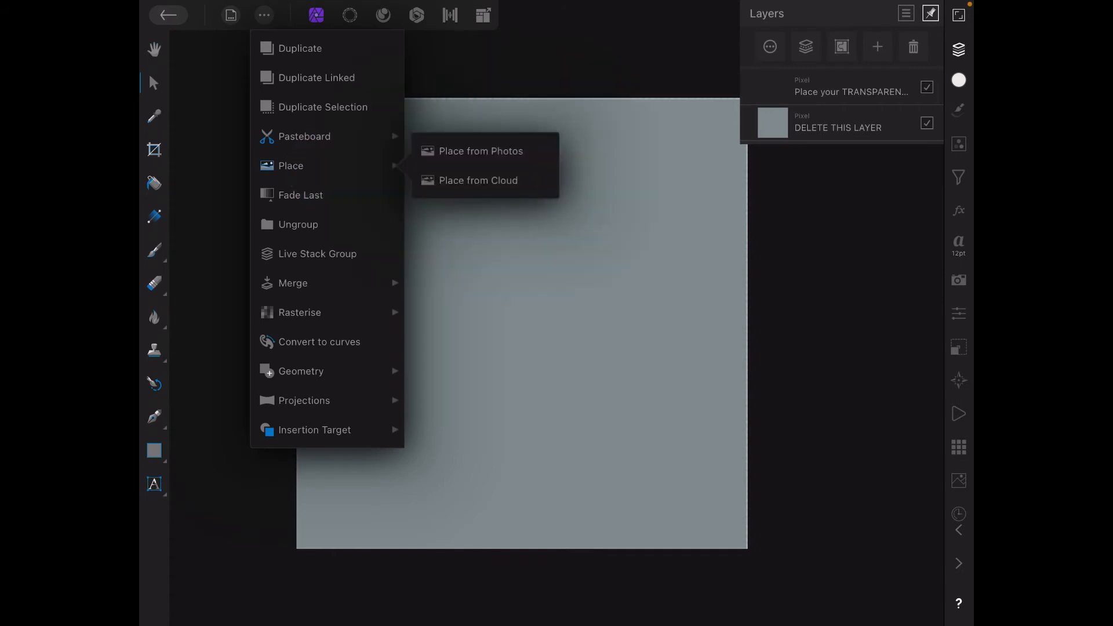
pyautogui.click(480, 151)
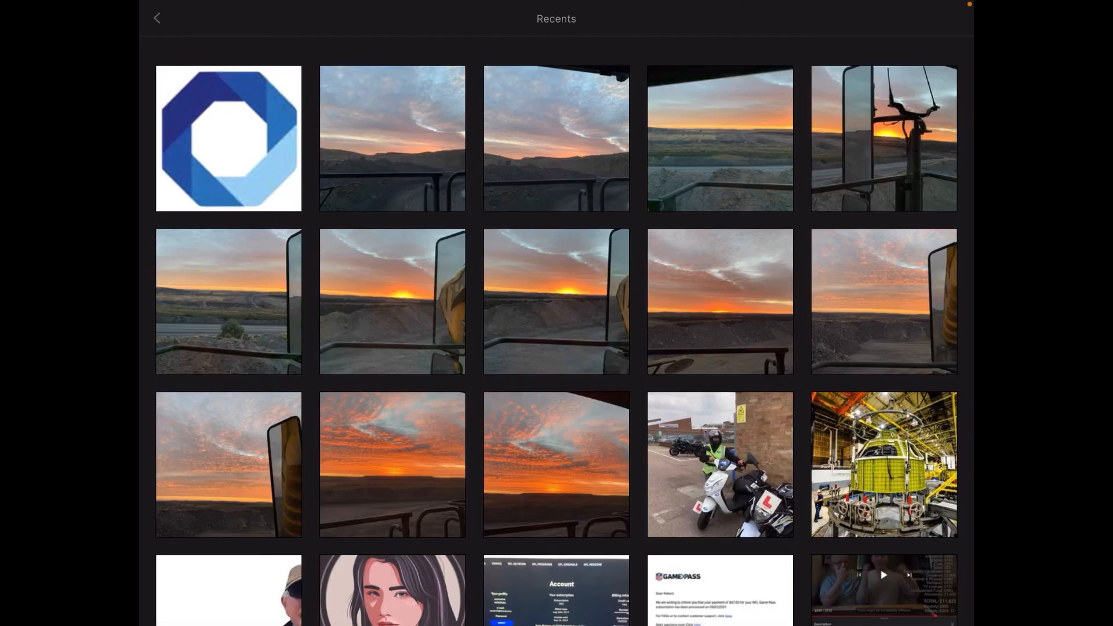
pyautogui.scroll(-3)
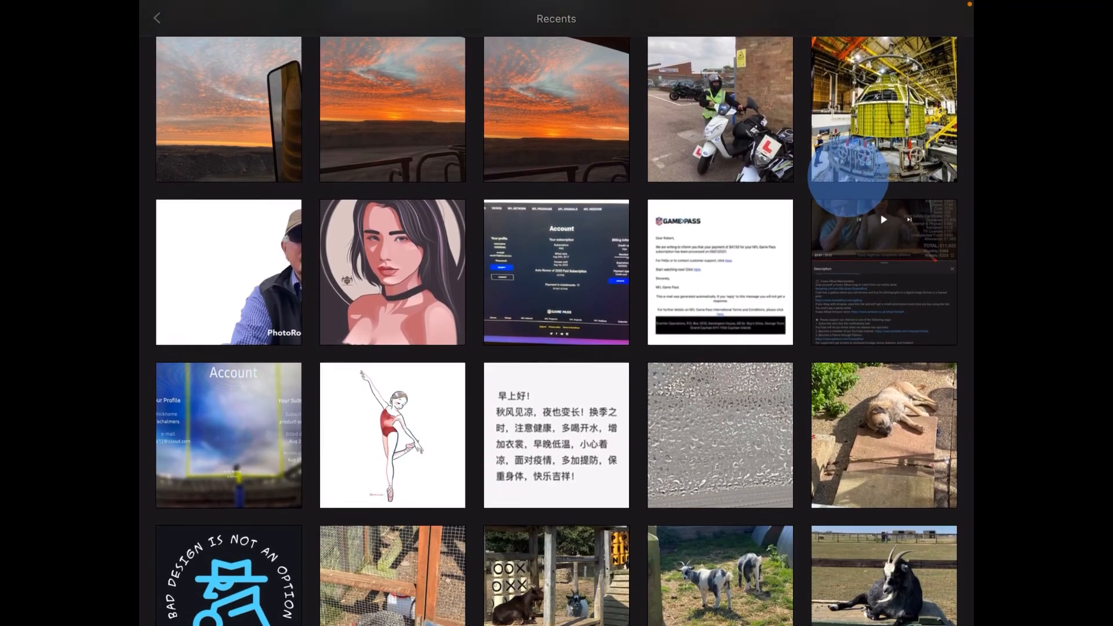
pyautogui.scroll(-3)
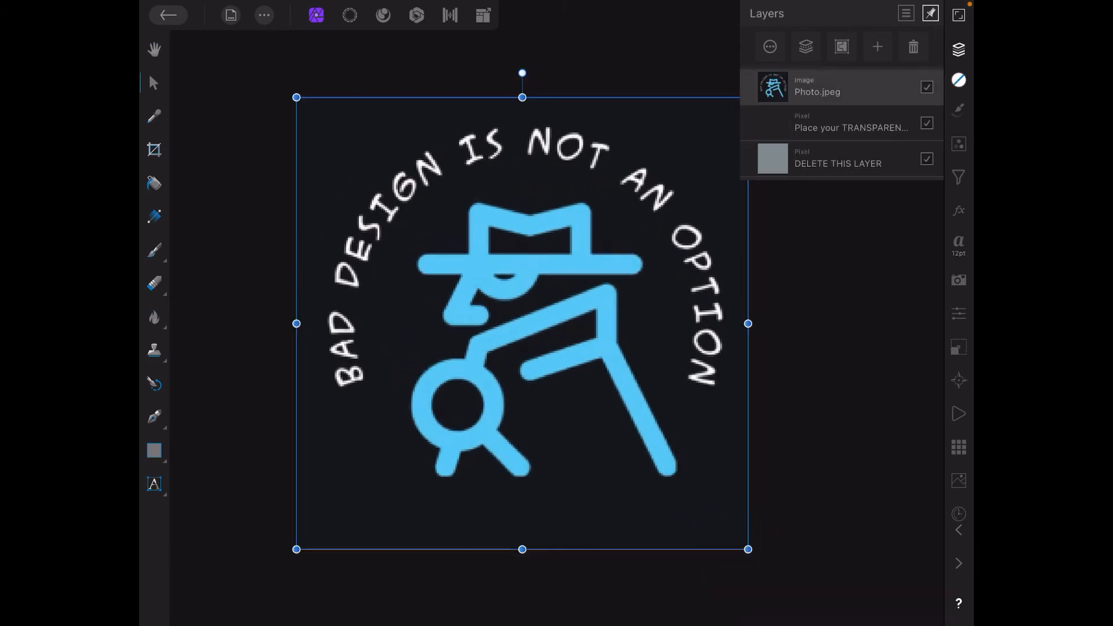
# Hide the DELETE THIS LAYER placeholder and return to the cover document.
pyautogui.click(926, 159)
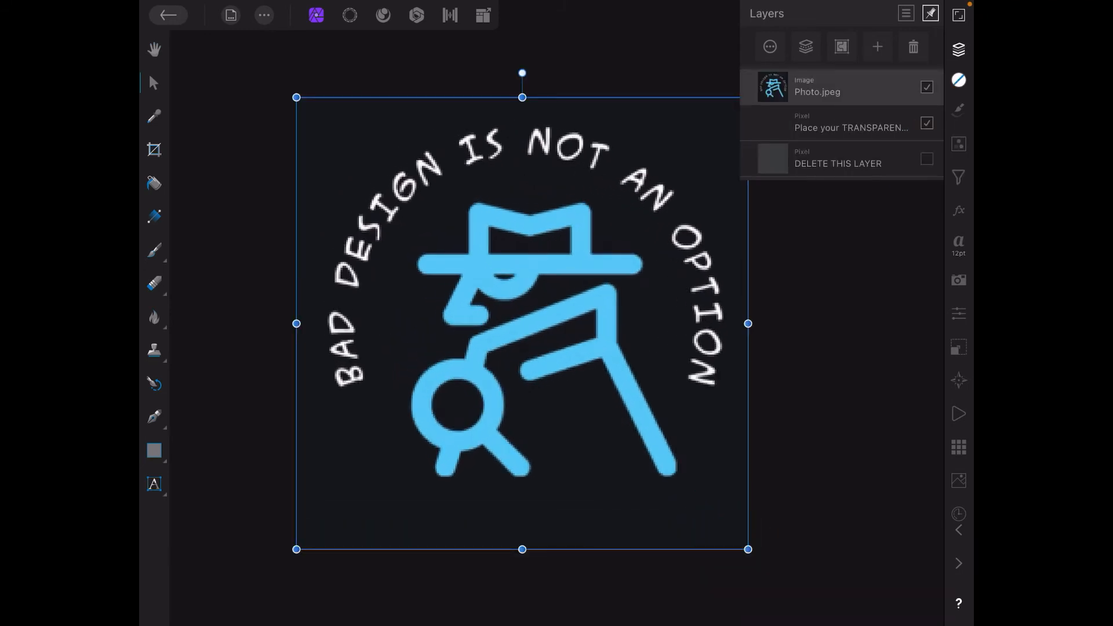
pyautogui.click(926, 123)
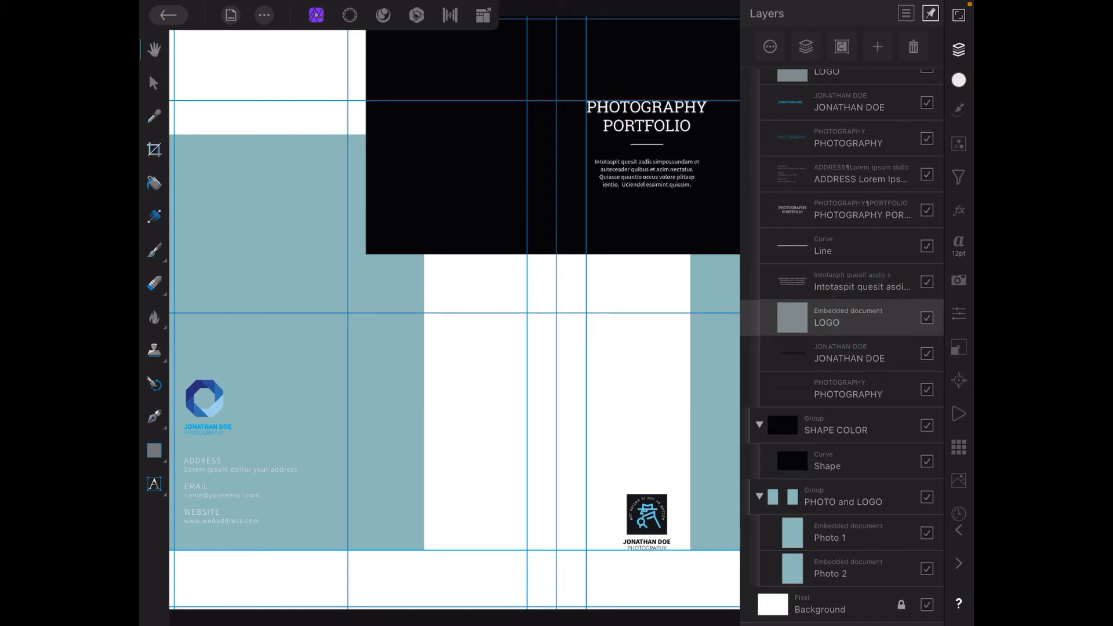
# Toggle the Layers panel, then close the cover back to the document gallery.
pyautogui.scroll(-3)
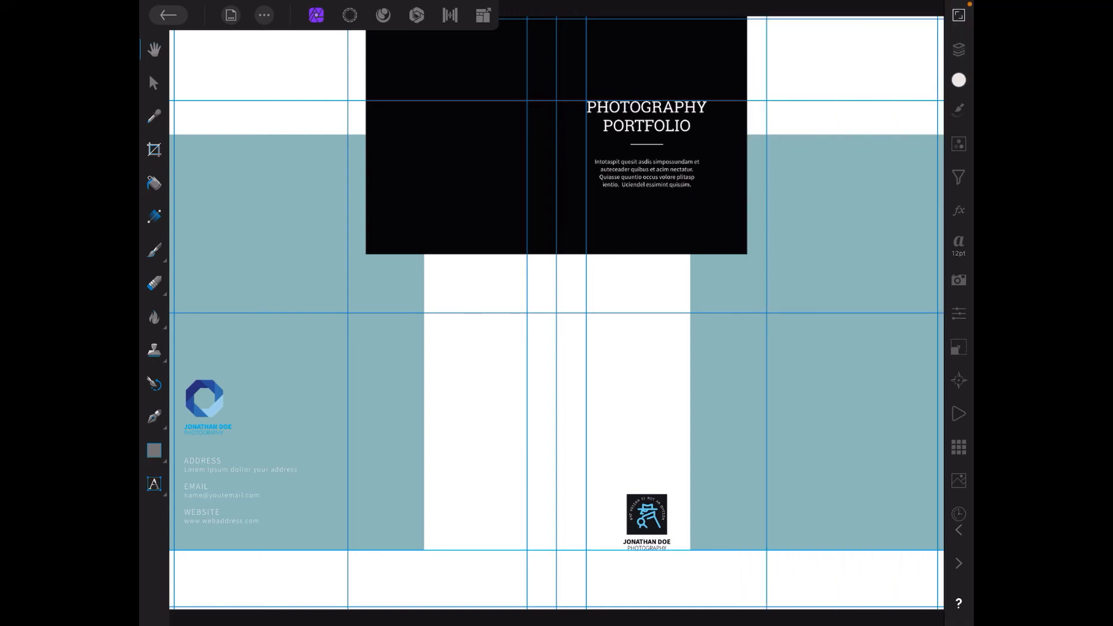
pyautogui.click(958, 48)
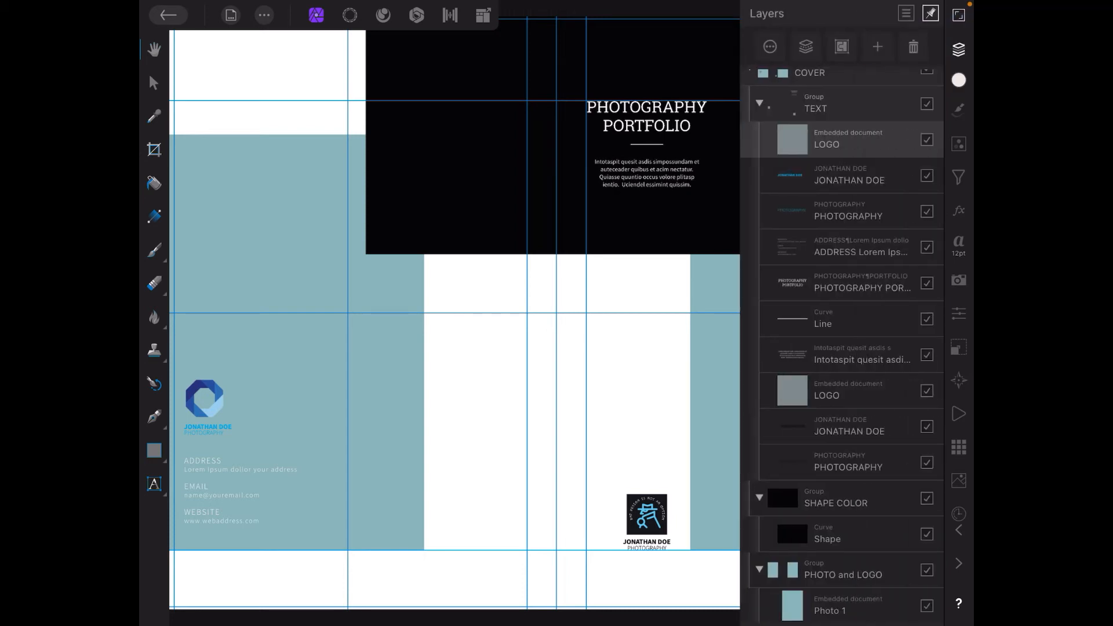
pyautogui.click(930, 13)
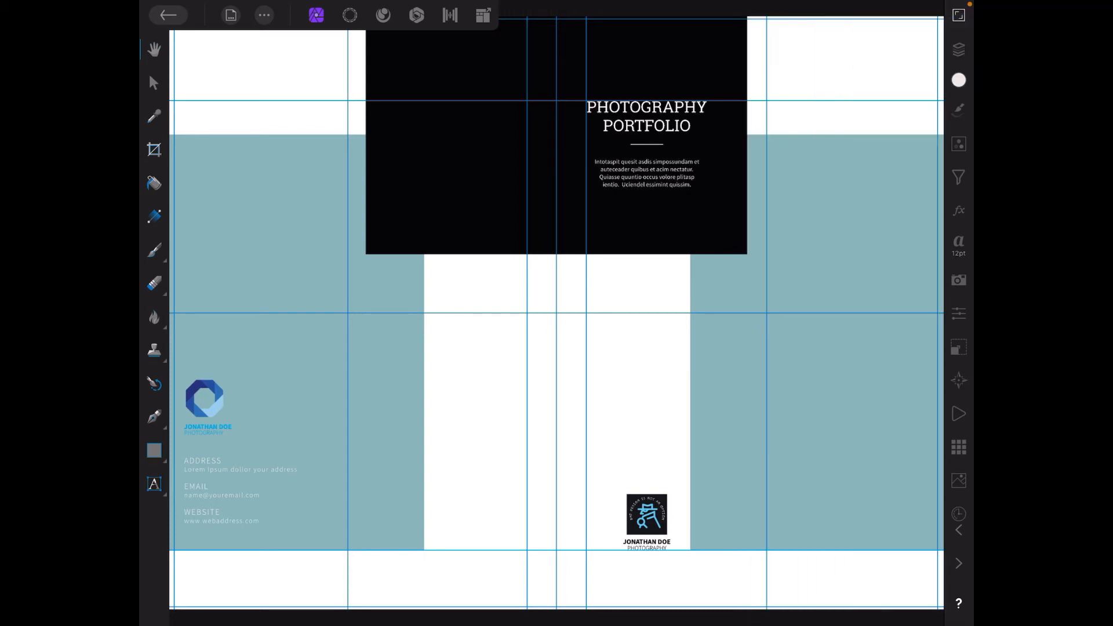
pyautogui.click(168, 15)
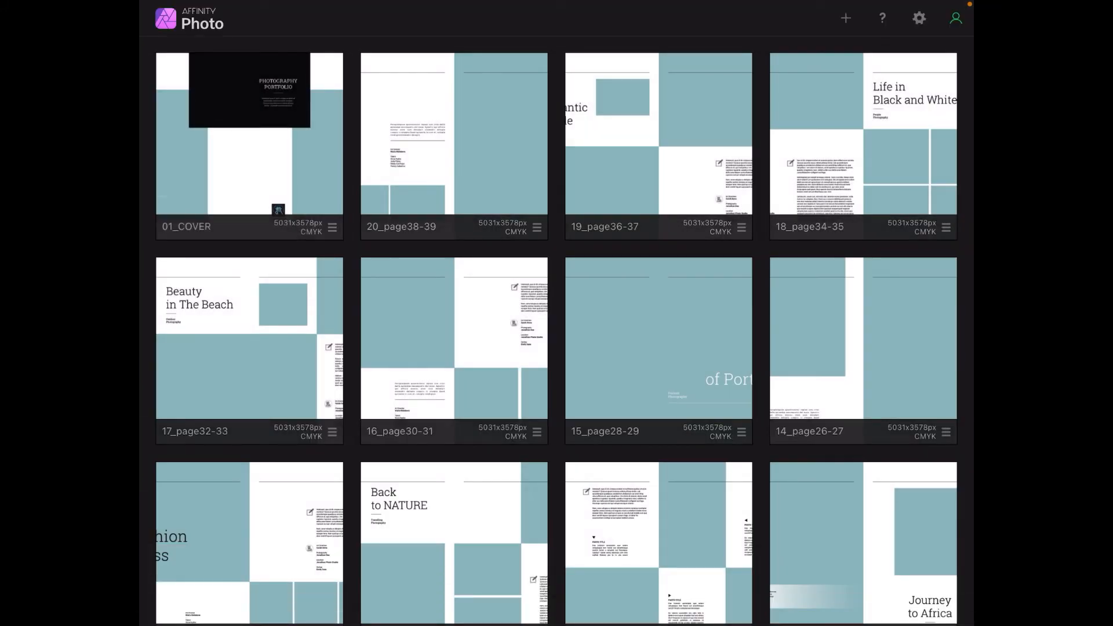
# Reopen the 01_COVER document from the gallery.
pyautogui.doubleClick(248, 132)
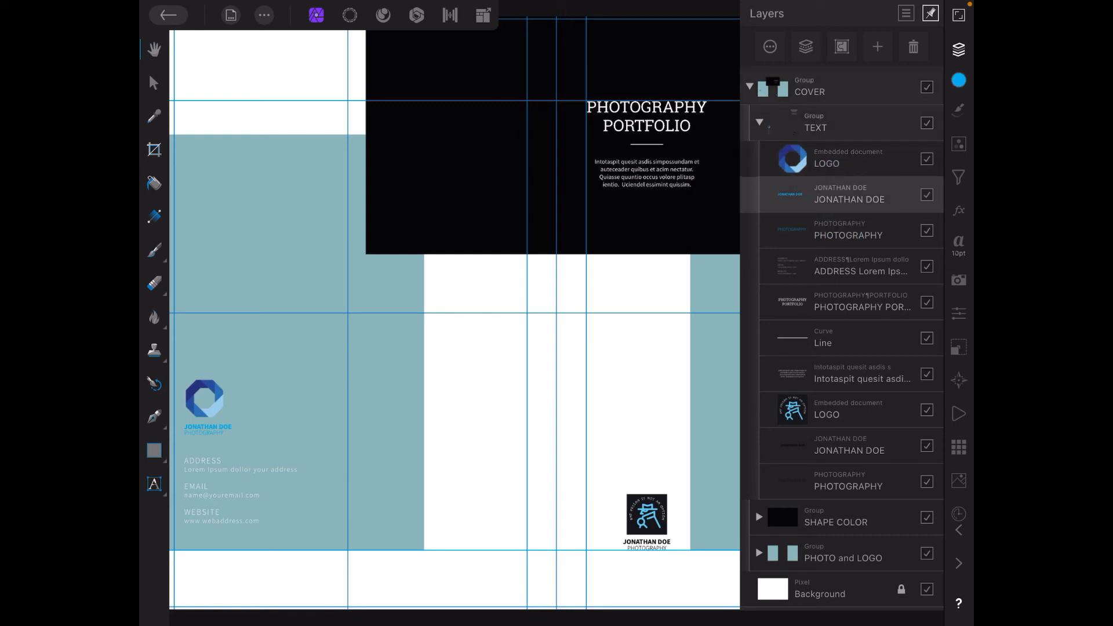
# Select the JONATHAN DOE name layer and open its text for editing.
pyautogui.click(153, 83)
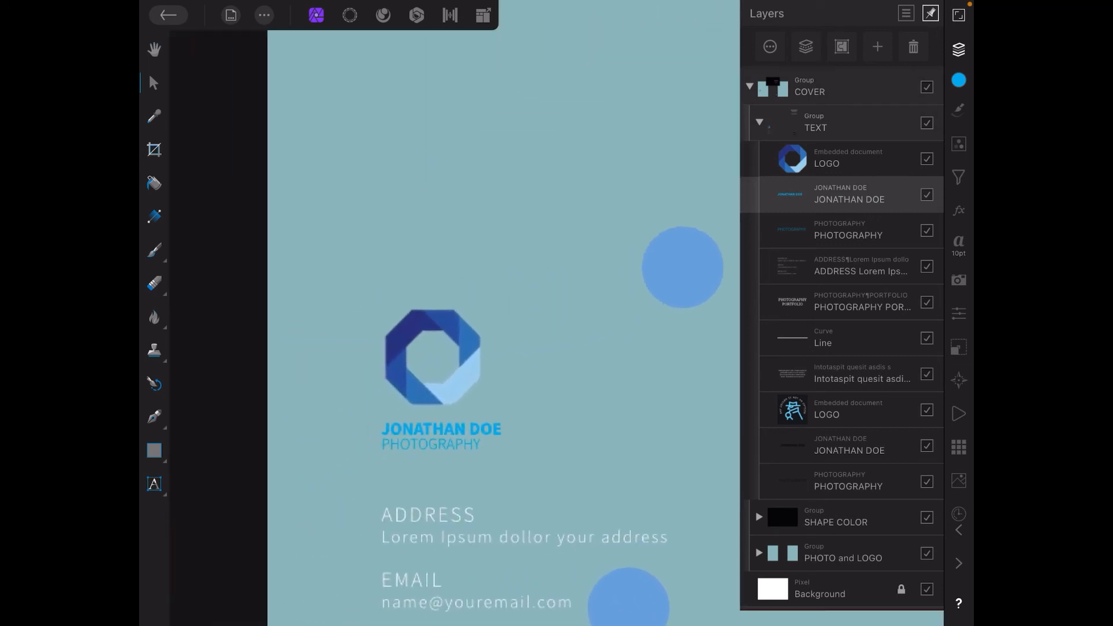
pyautogui.click(440, 429)
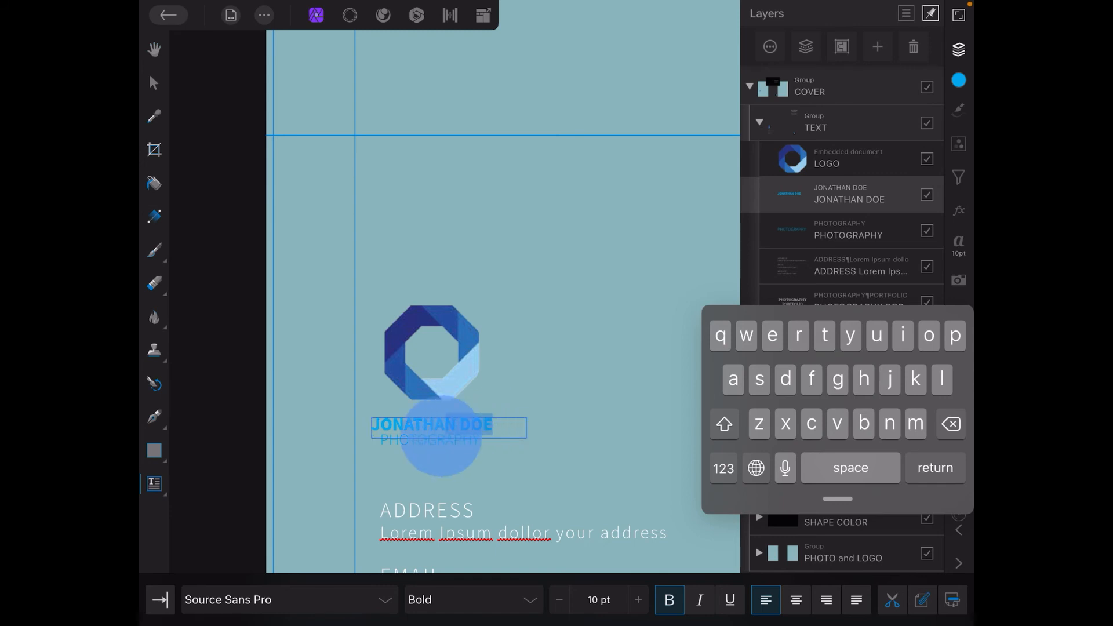
pyautogui.click(431, 425)
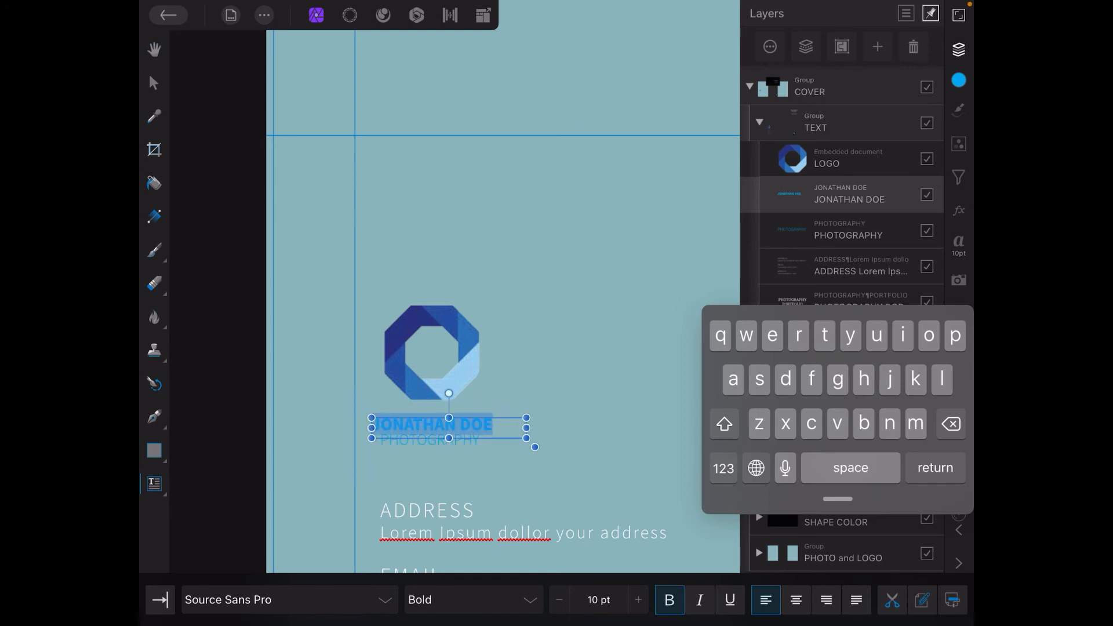
pyautogui.click(723, 424)
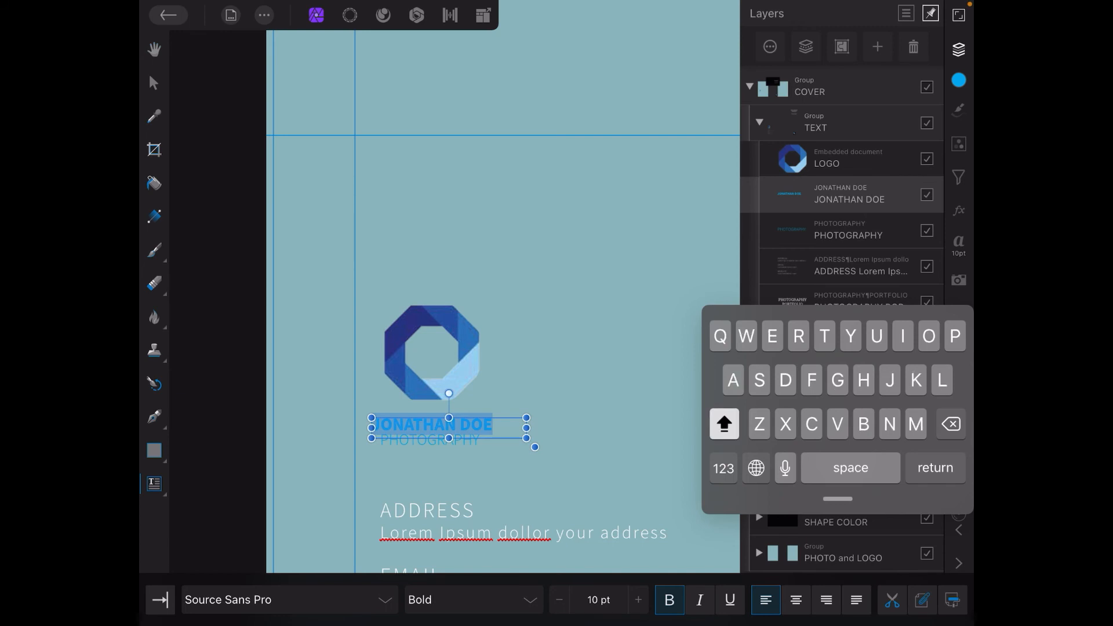
pyautogui.write('HARRY')
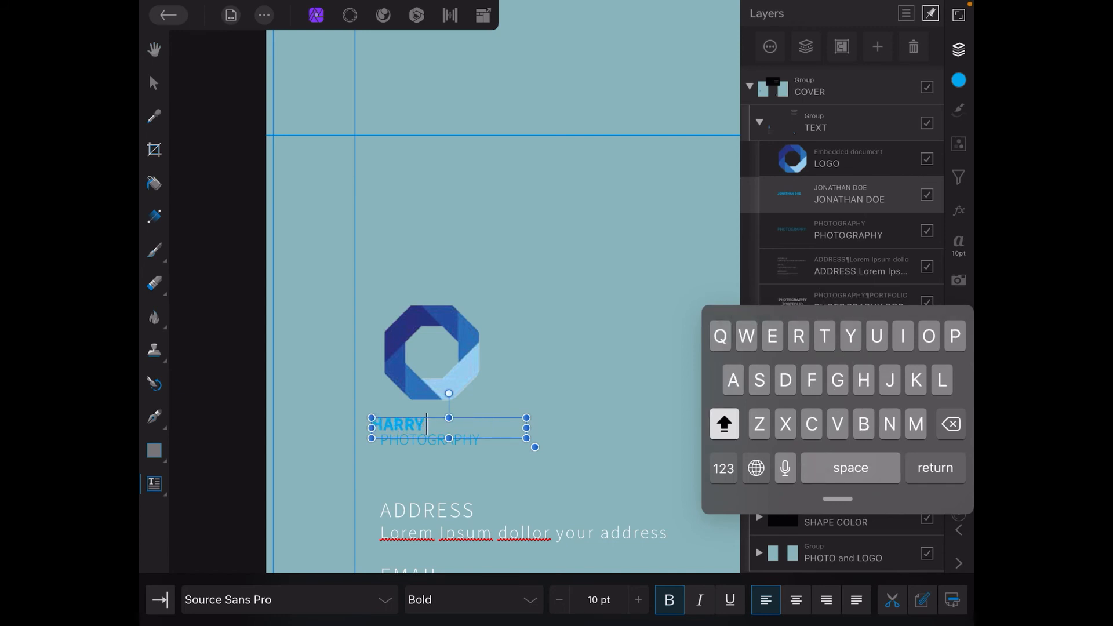
pyautogui.write('MCG')
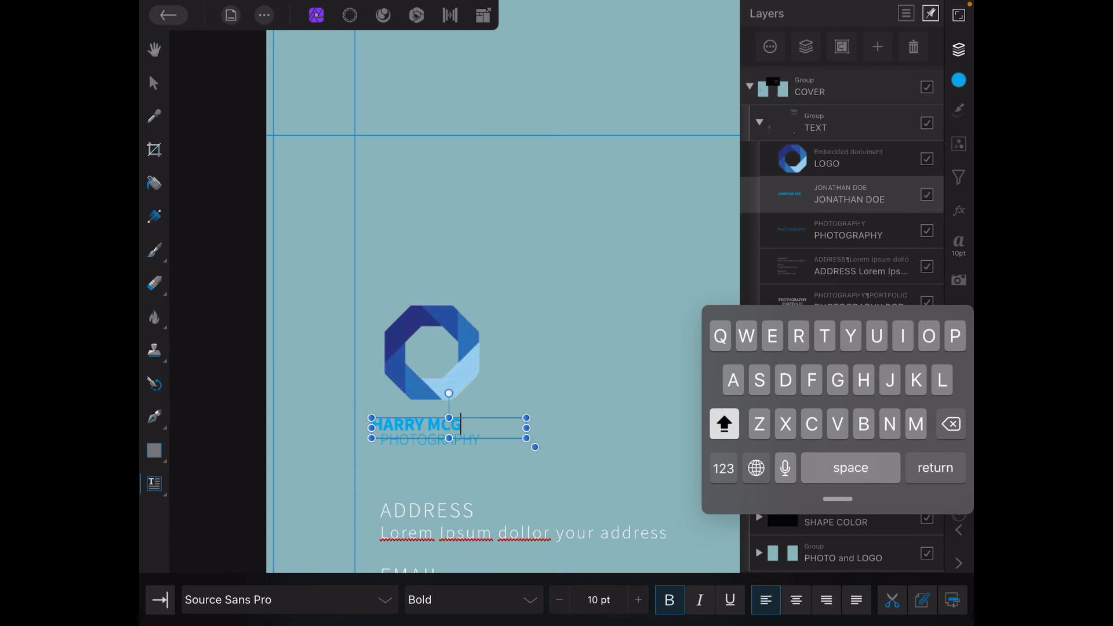
pyautogui.write('OVERN')
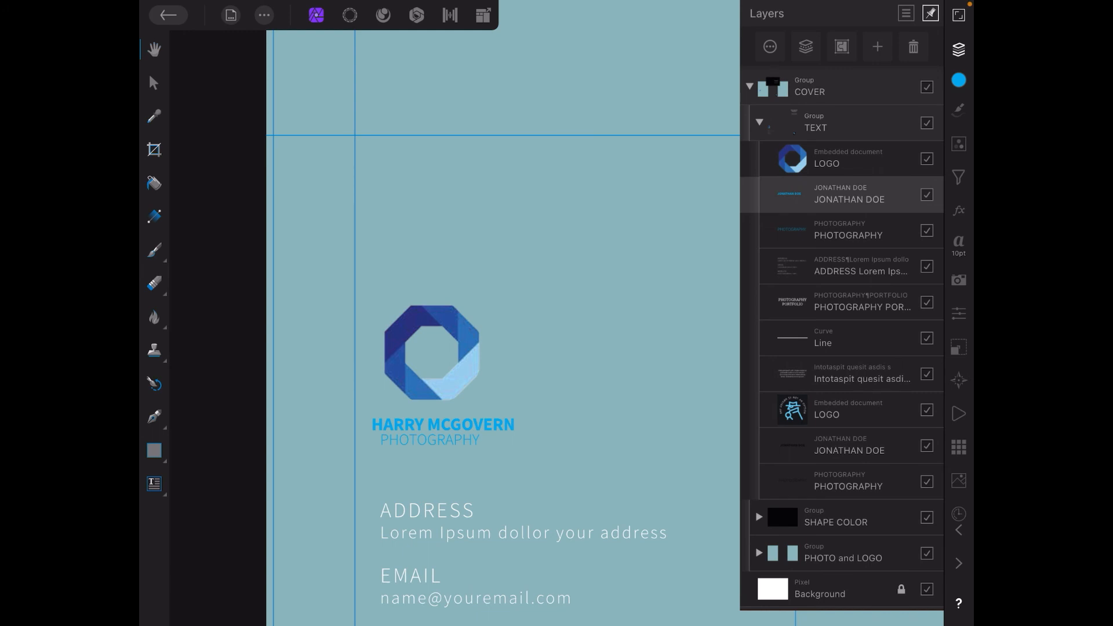
# Open the top LOGO embedded document and bring up Place Image to browse photo albums.
pyautogui.click(930, 13)
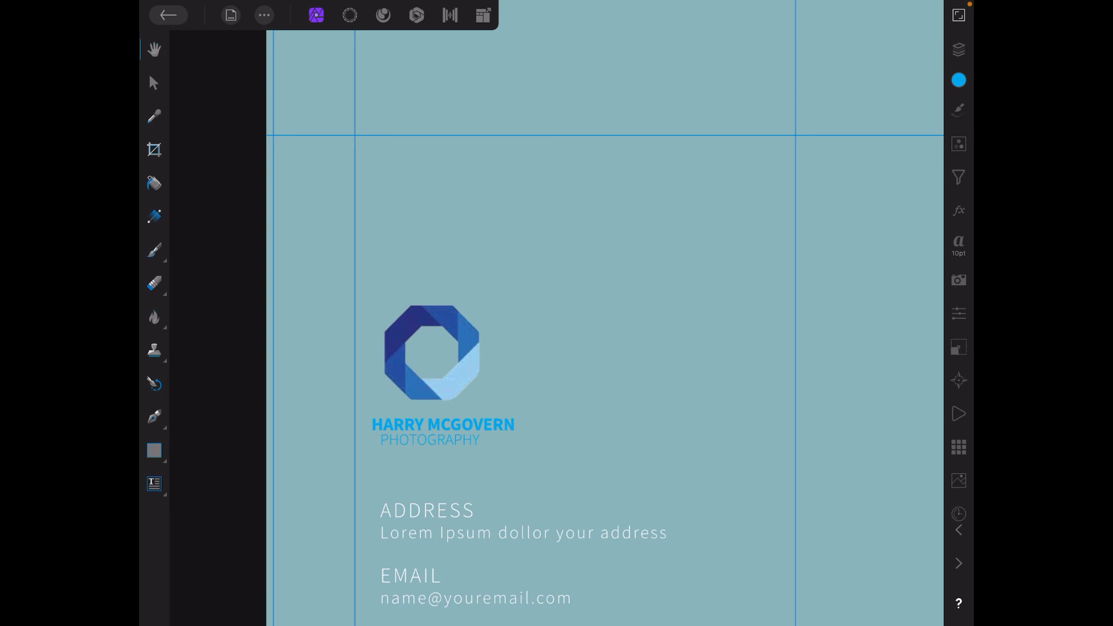
pyautogui.click(958, 50)
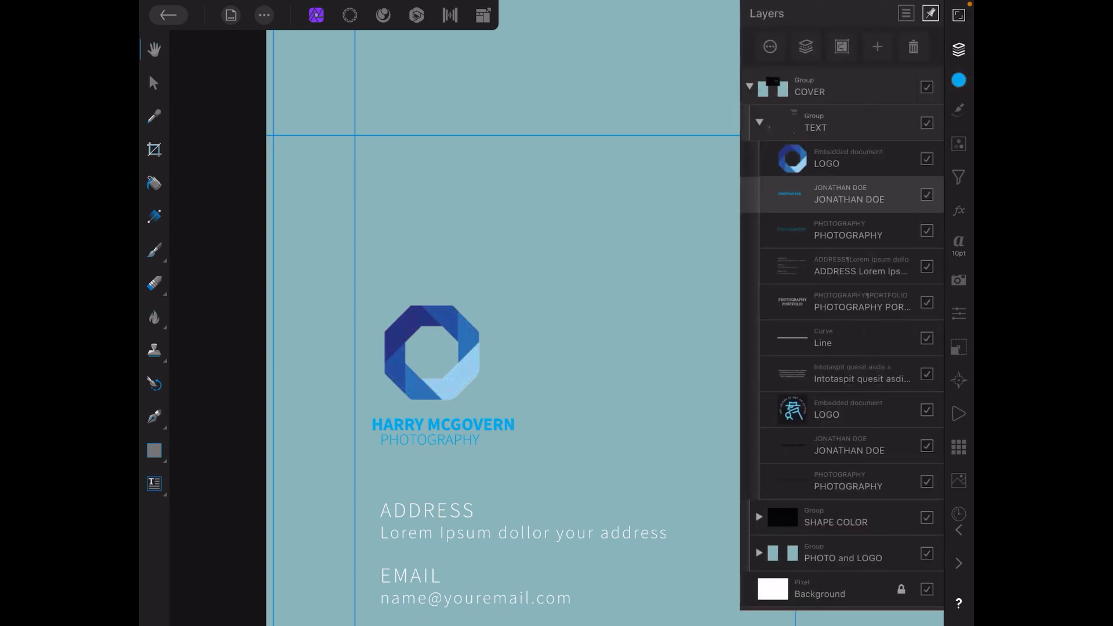
pyautogui.click(827, 158)
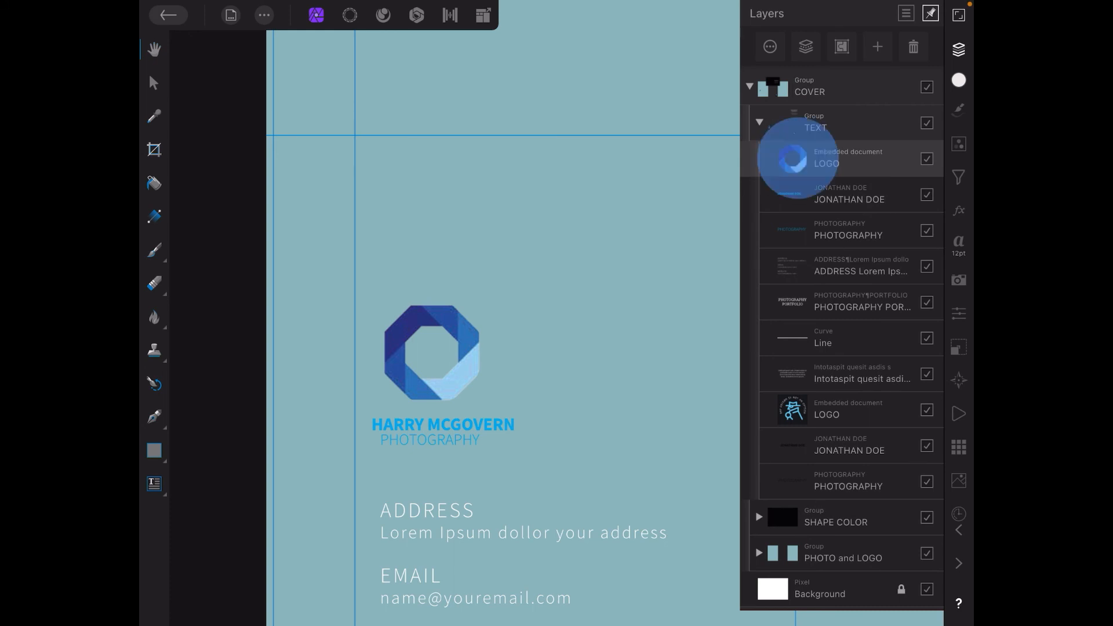
pyautogui.doubleClick(826, 158)
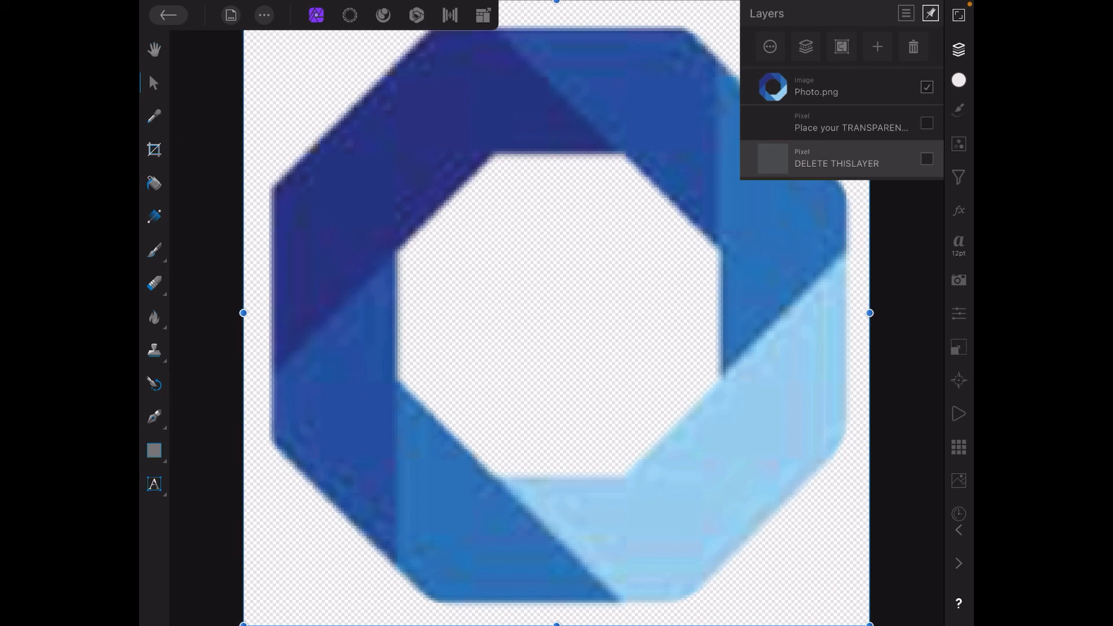
pyautogui.click(263, 14)
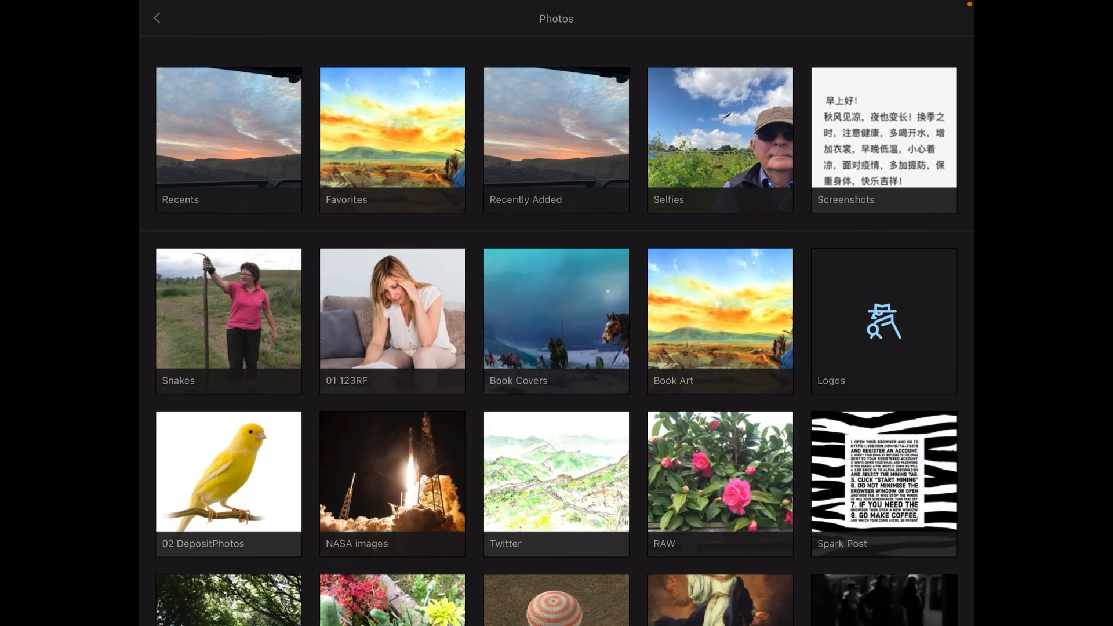
# Place the Bad Design logo from Recents and hide the octagon Photo.png layer.
pyautogui.click(228, 140)
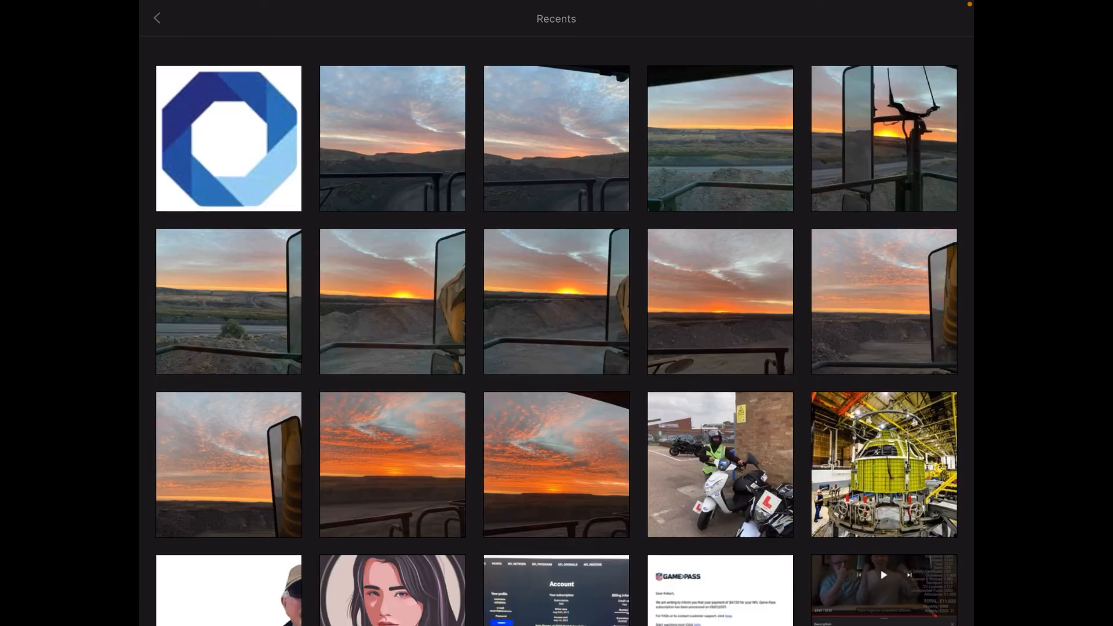
pyautogui.scroll(-3)
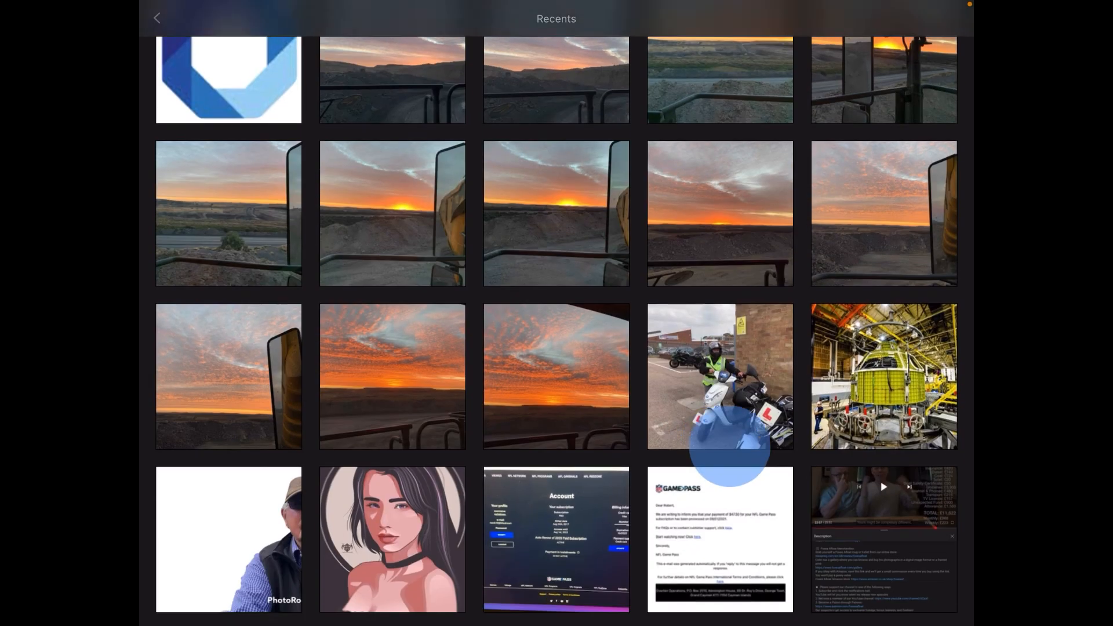
pyautogui.click(228, 78)
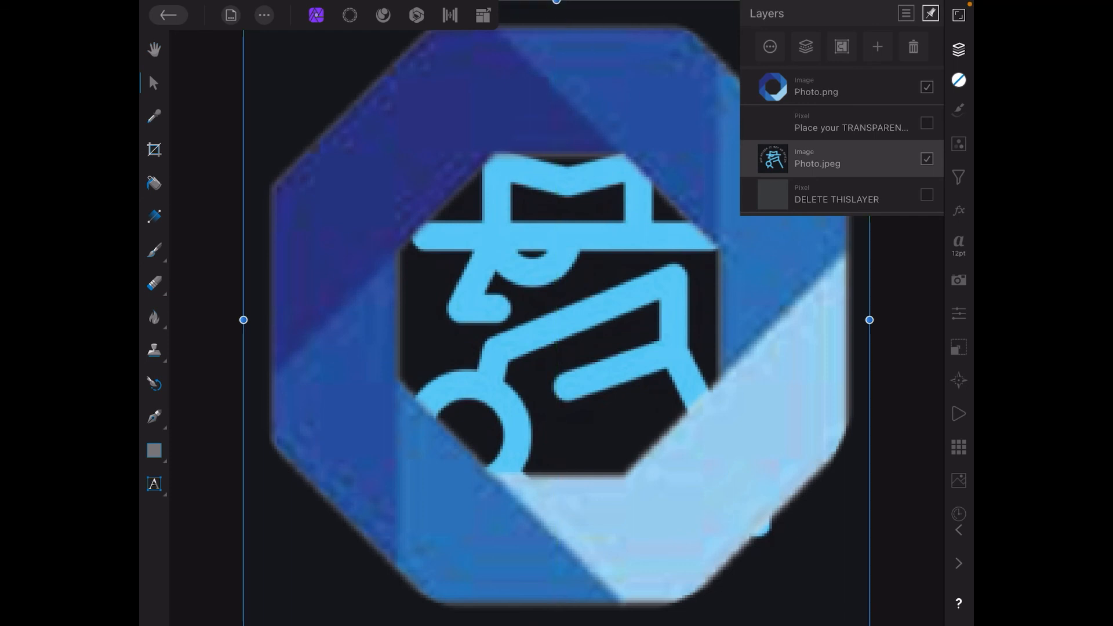
pyautogui.click(926, 86)
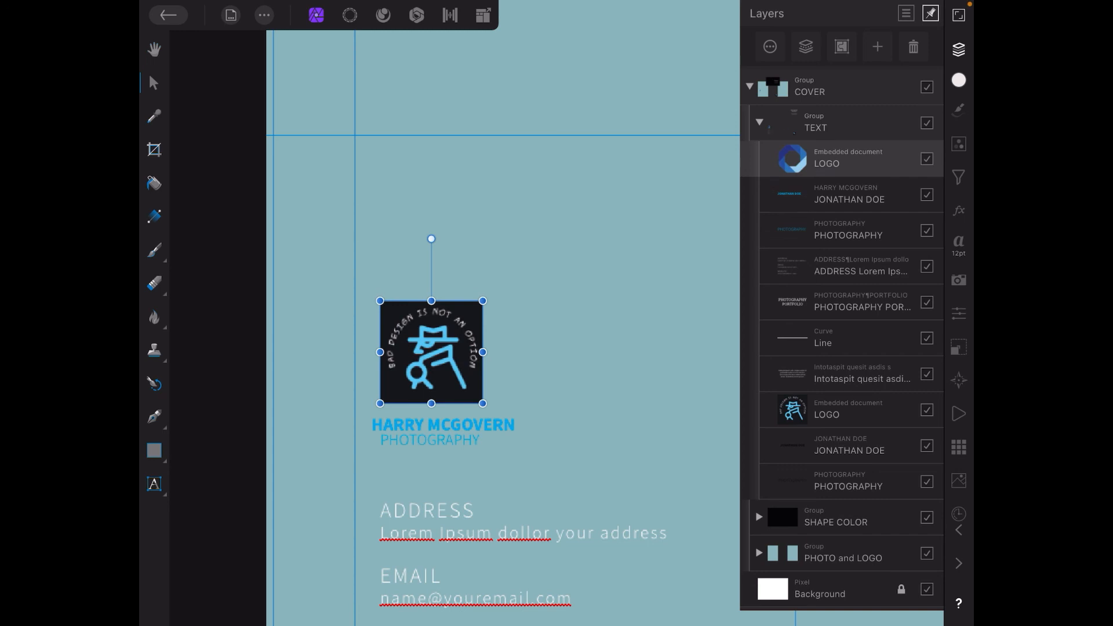
pyautogui.click(168, 15)
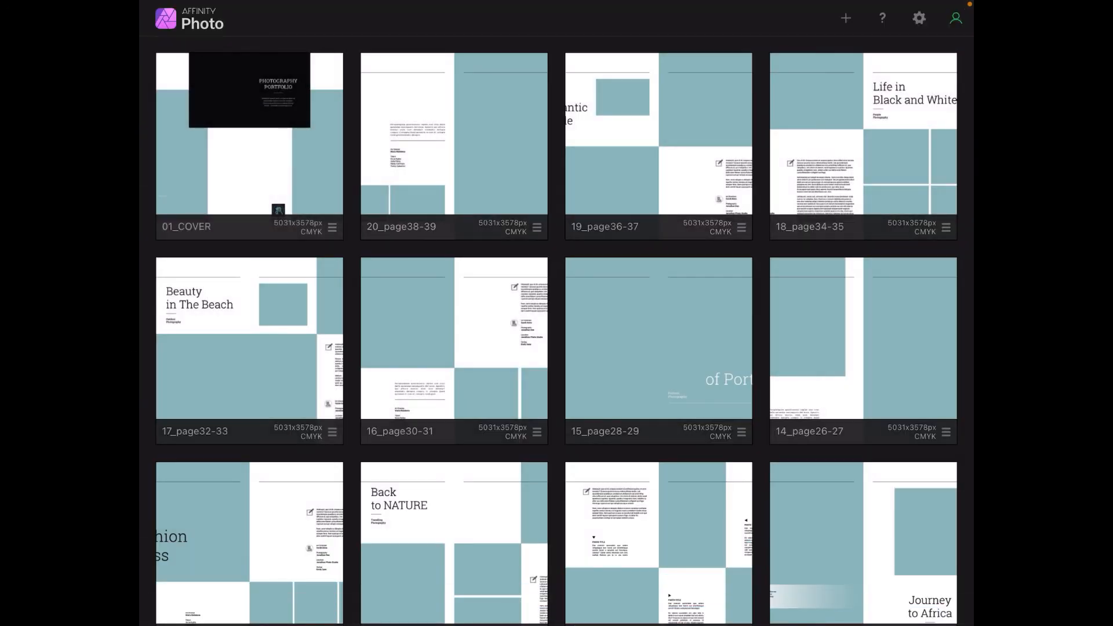
pyautogui.doubleClick(248, 133)
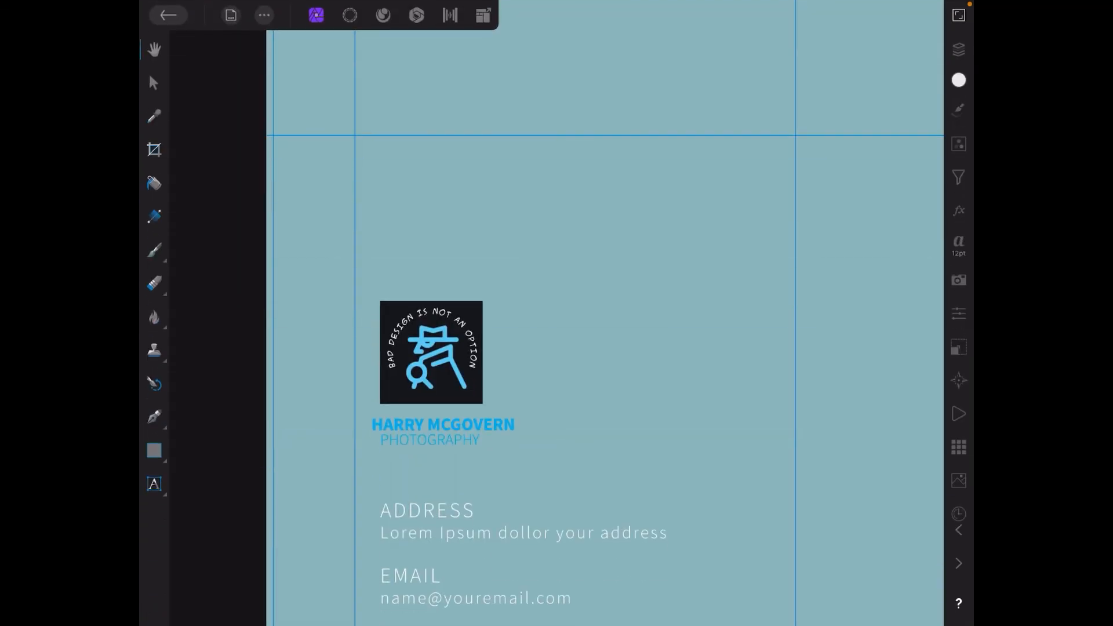
pyautogui.click(958, 49)
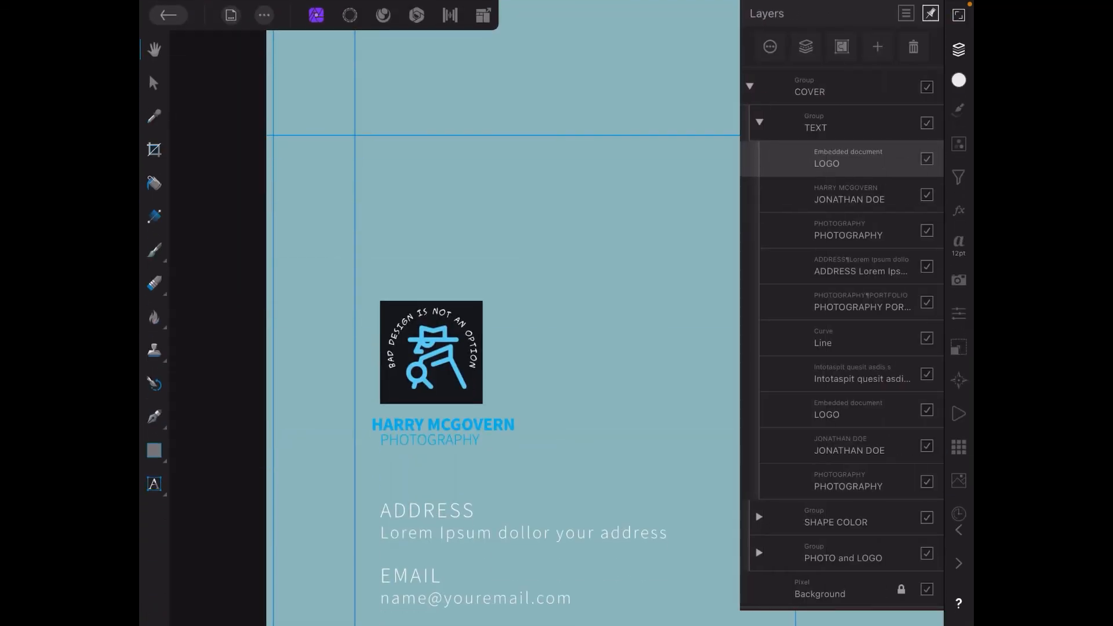